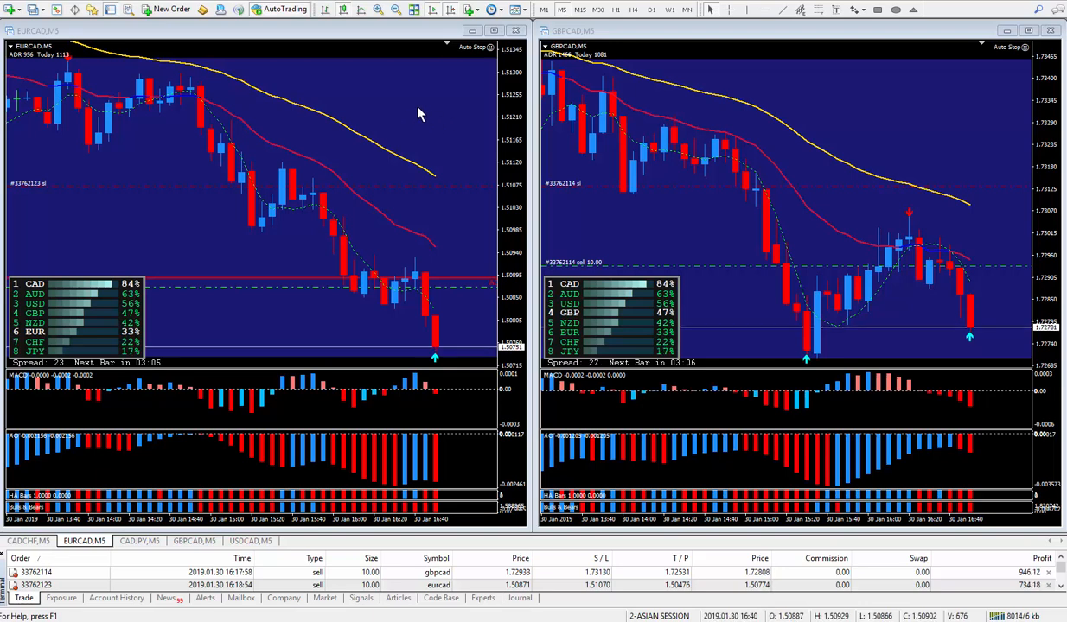
{"action": "mouse_move", "coordinate": [487, 119]}
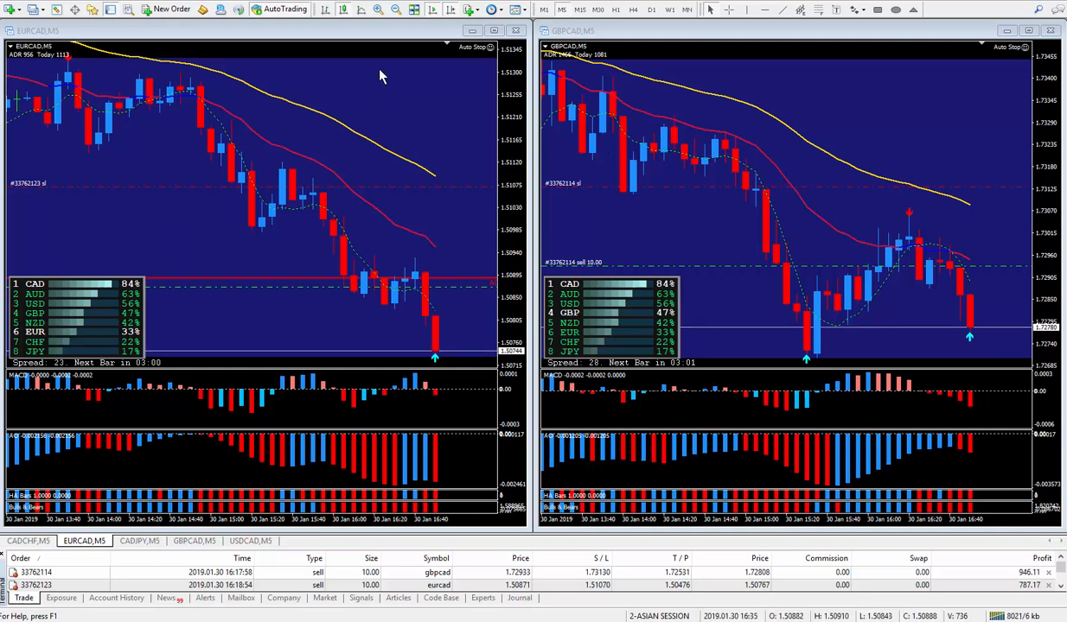
{"action": "mouse_move", "coordinate": [335, 83]}
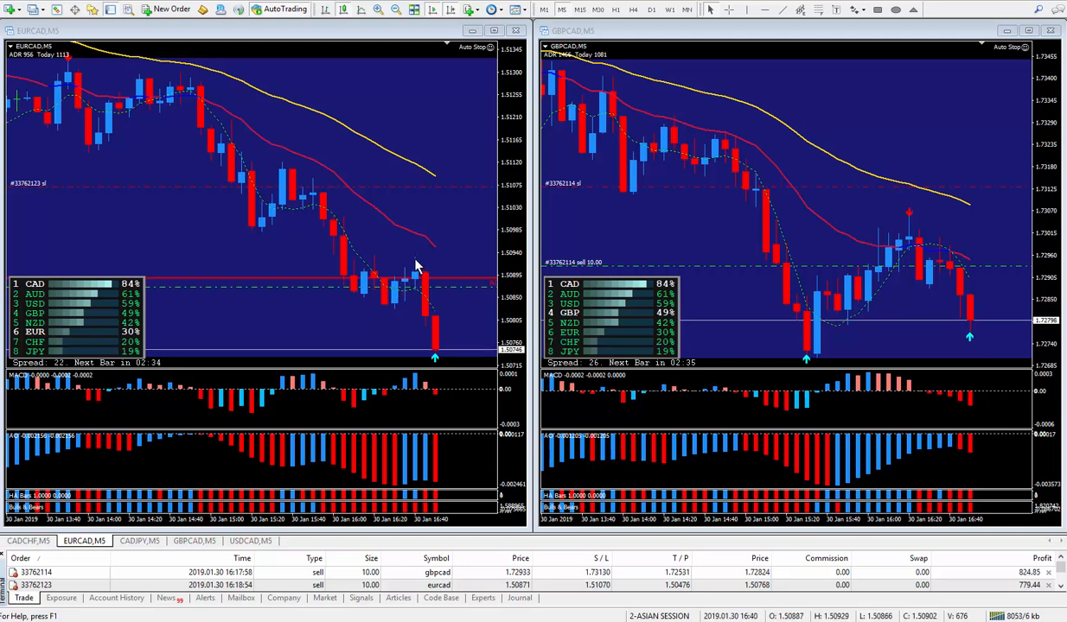
{"action": "mouse_move", "coordinate": [425, 201]}
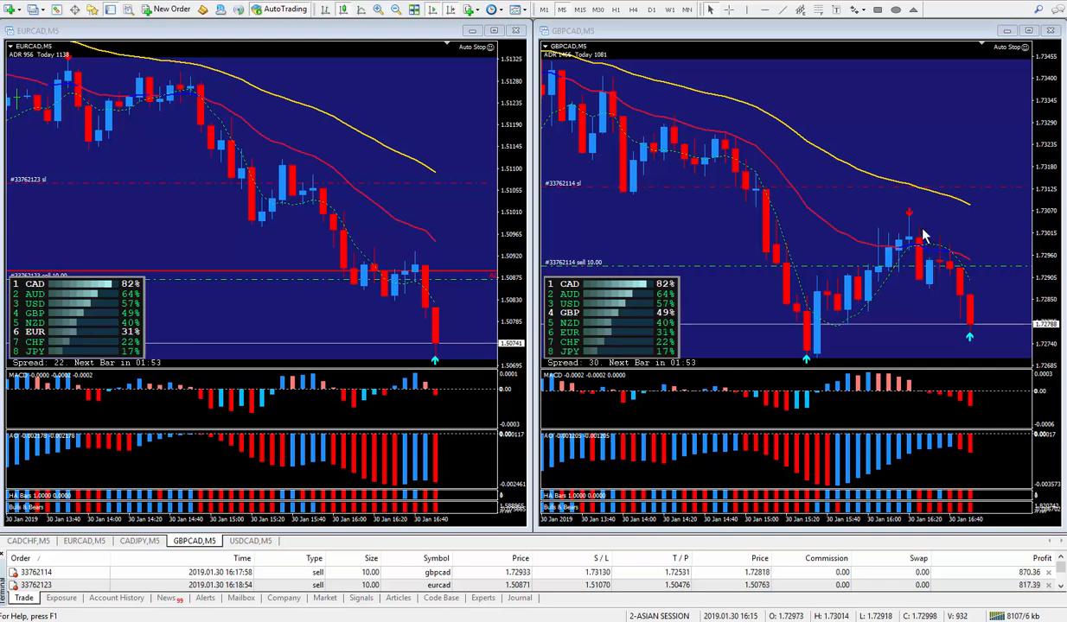
{"action": "mouse_move", "coordinate": [944, 218]}
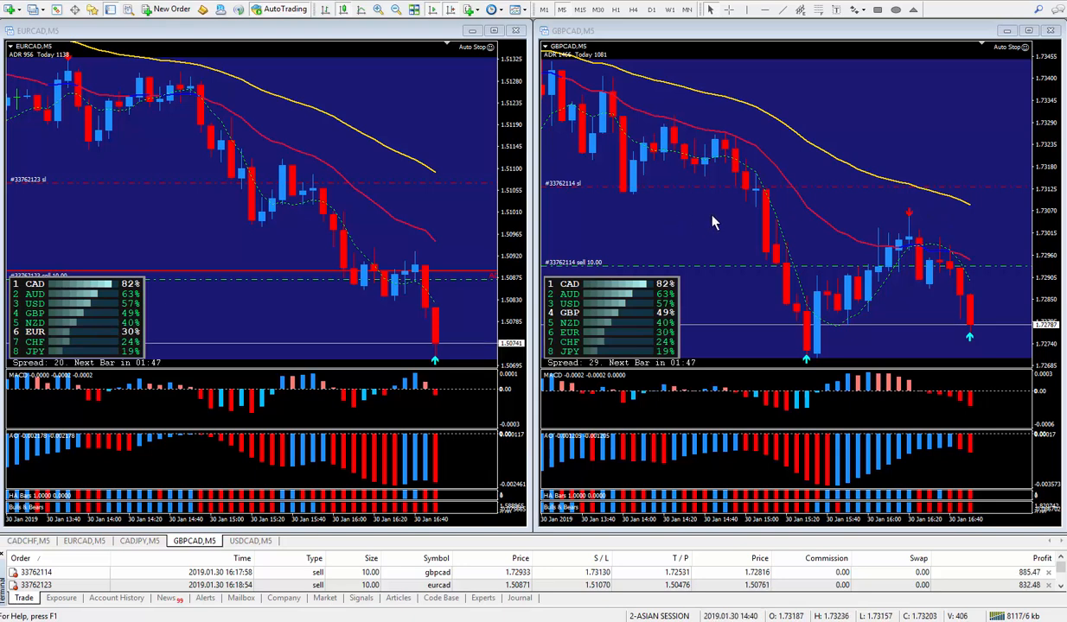
{"action": "mouse_move", "coordinate": [641, 228]}
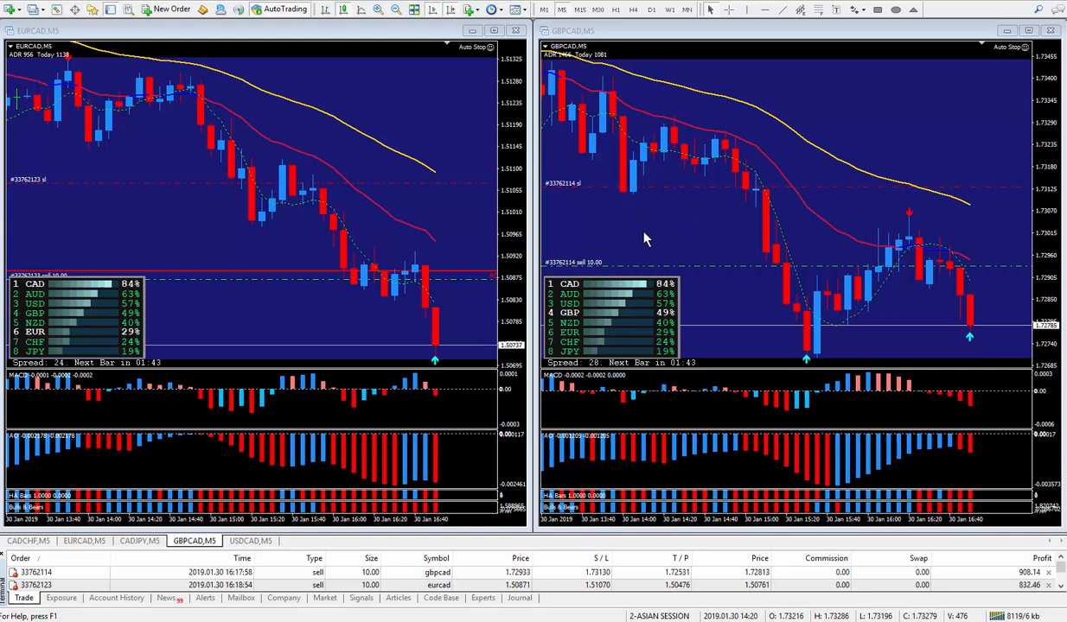
{"action": "mouse_move", "coordinate": [847, 118]}
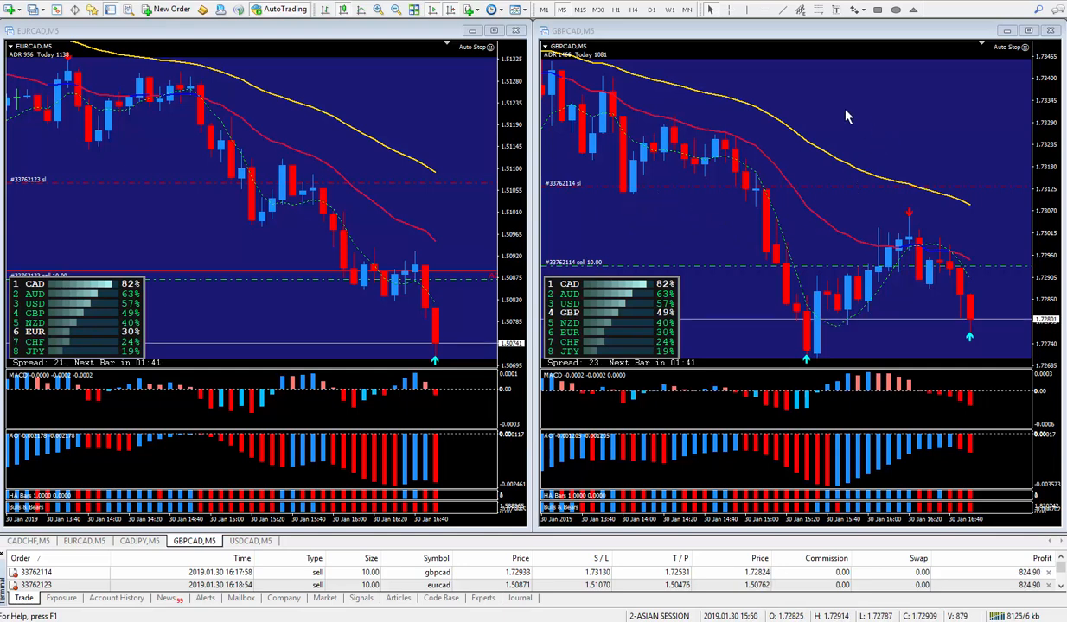
{"action": "mouse_move", "coordinate": [951, 171]}
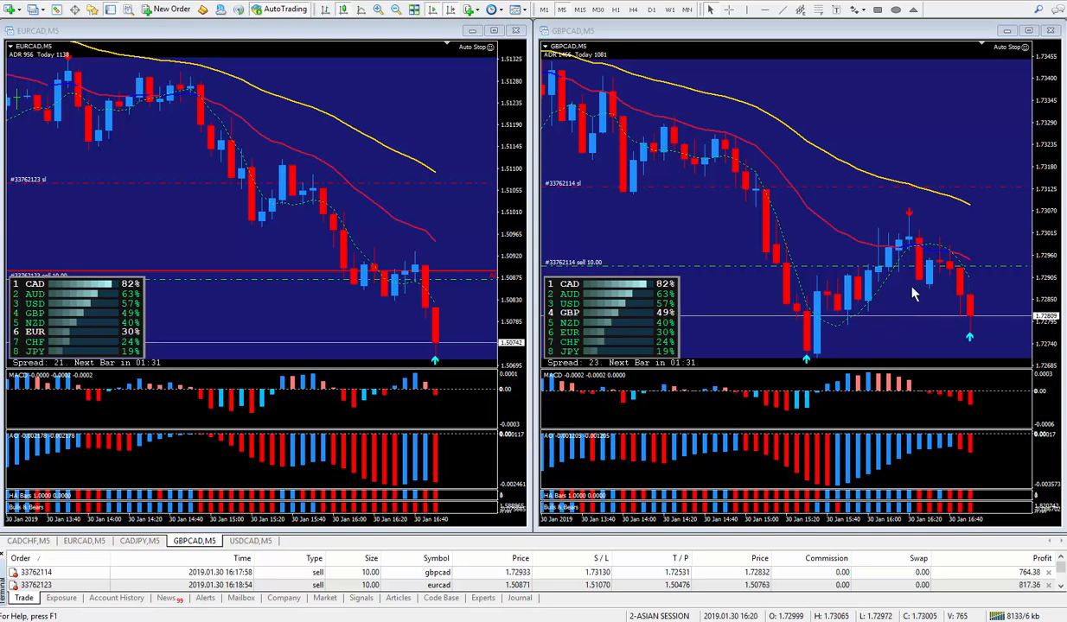
{"action": "mouse_move", "coordinate": [704, 208]}
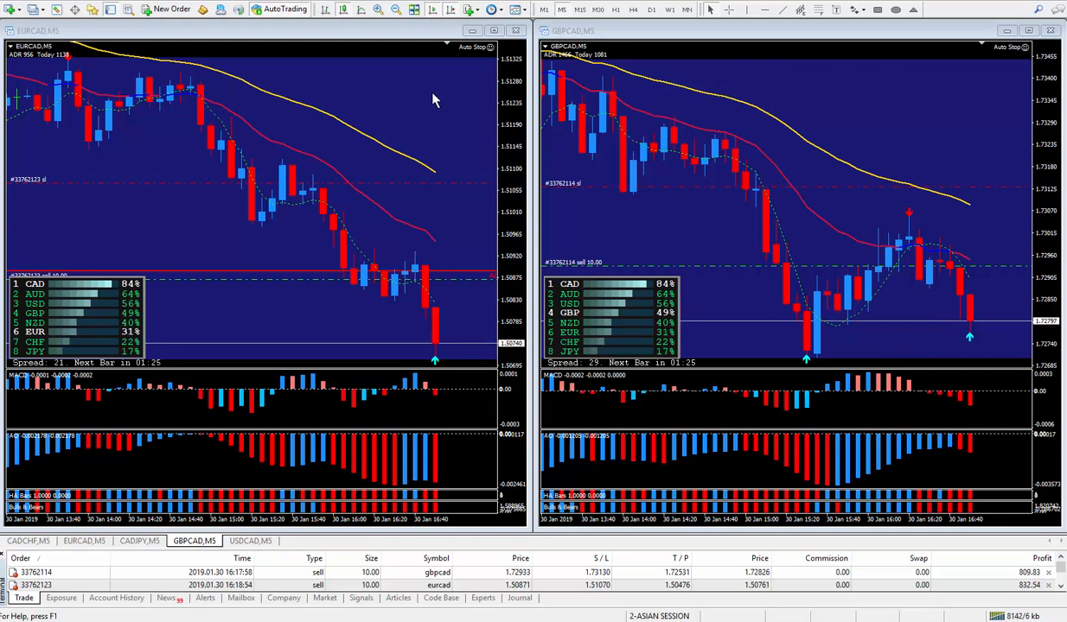
{"action": "mouse_move", "coordinate": [432, 156]}
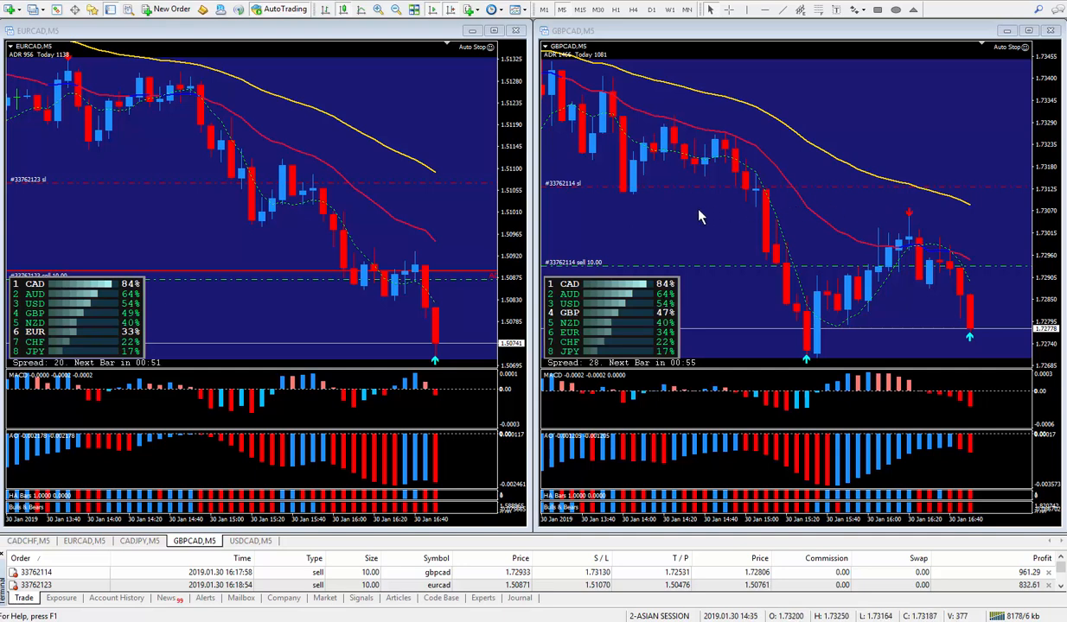
{"action": "mouse_move", "coordinate": [574, 221]}
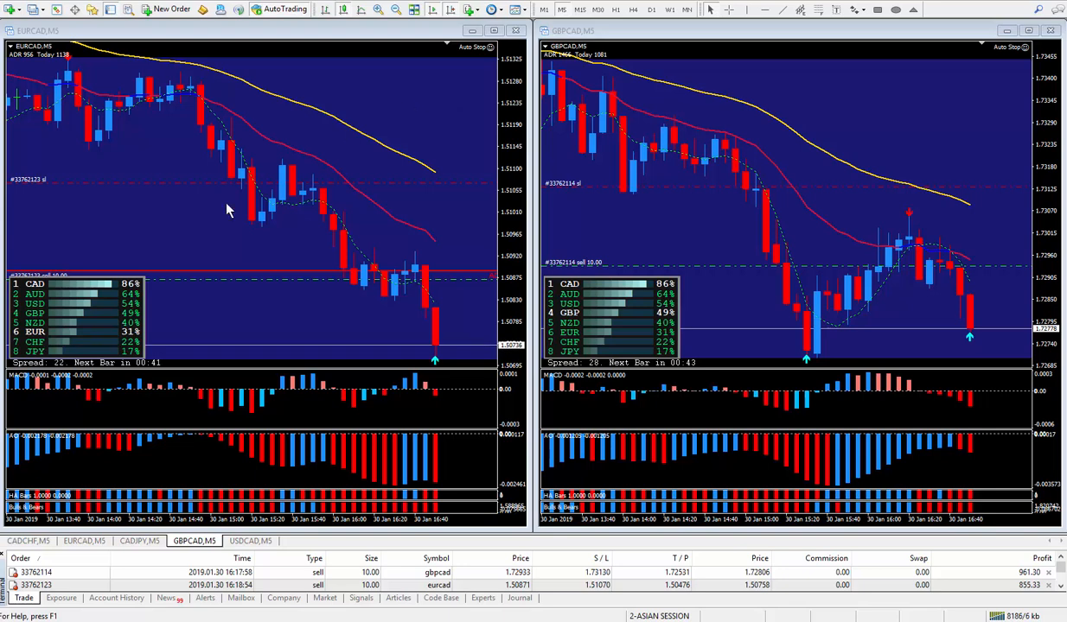
{"action": "mouse_move", "coordinate": [633, 215]}
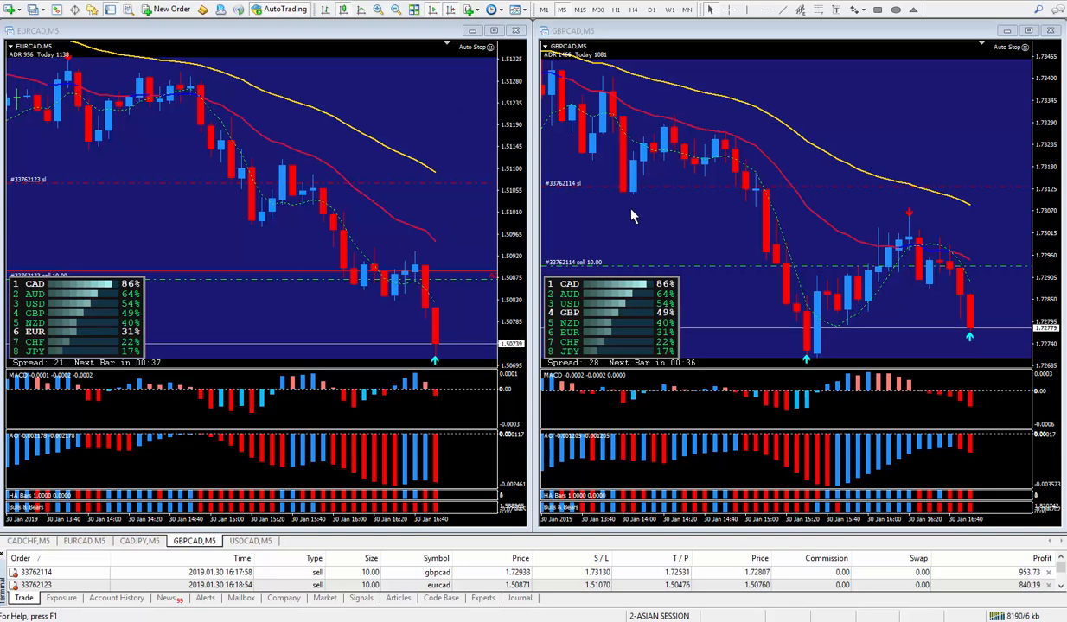
{"action": "mouse_move", "coordinate": [661, 231]}
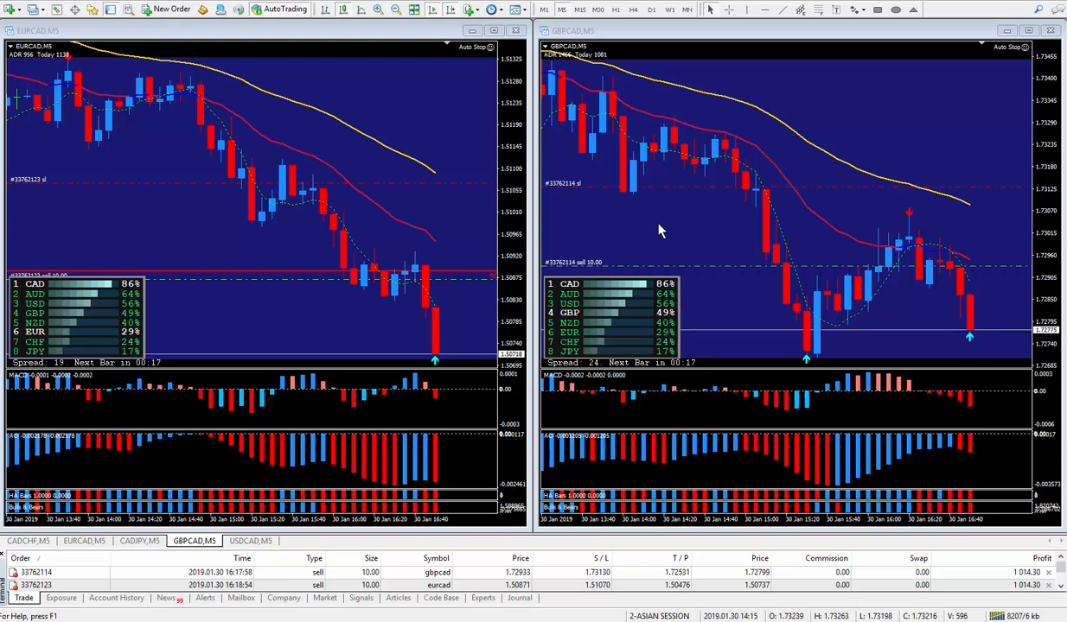
{"action": "mouse_move", "coordinate": [307, 236]}
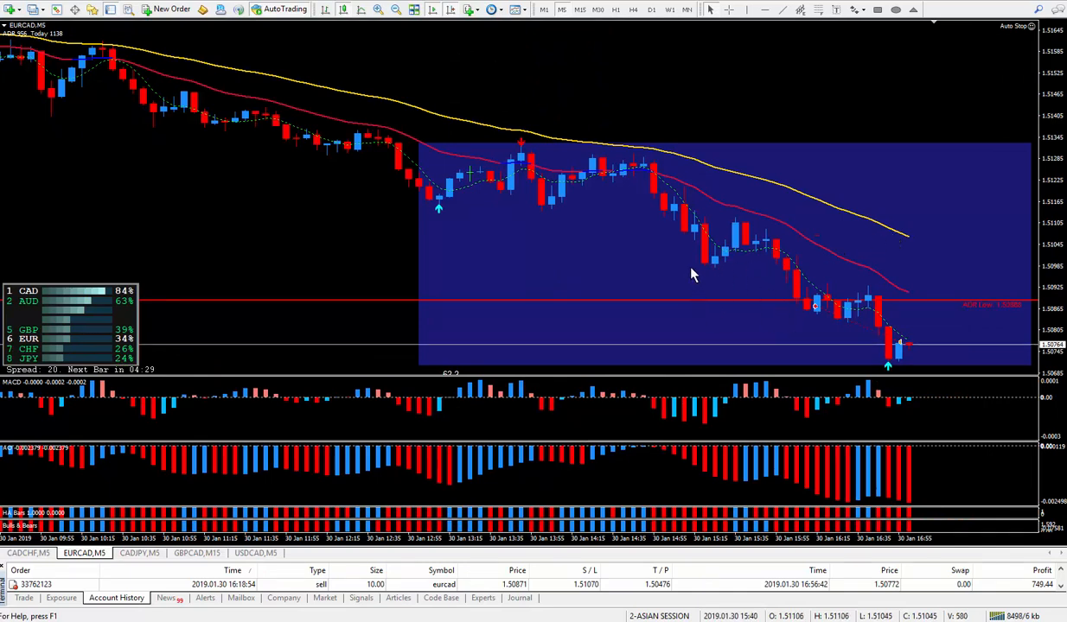
{"action": "mouse_move", "coordinate": [860, 339]}
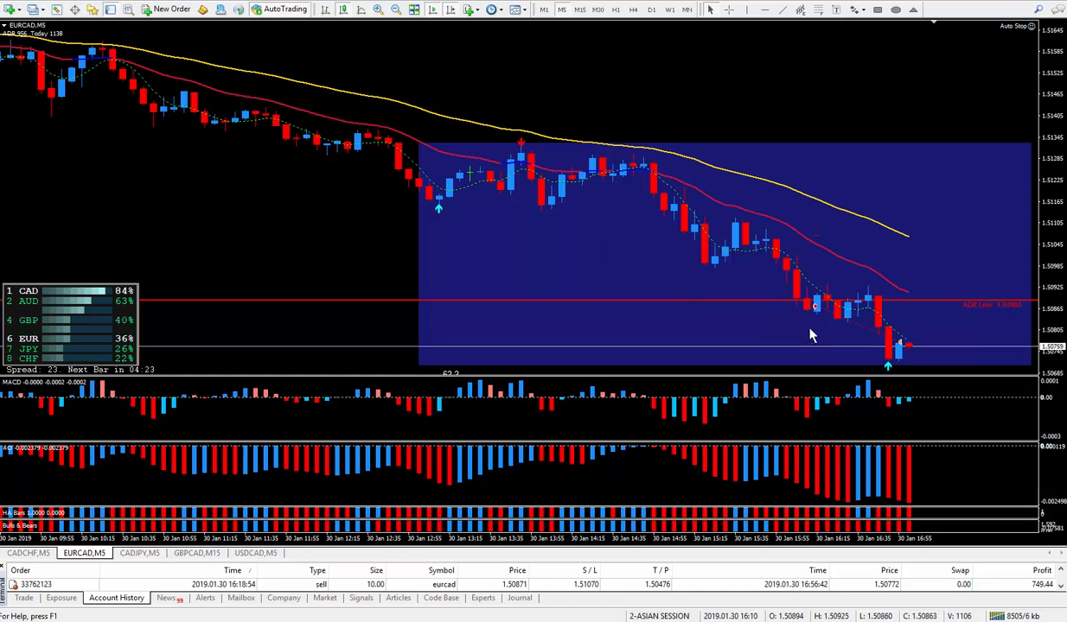
{"action": "mouse_move", "coordinate": [865, 326]}
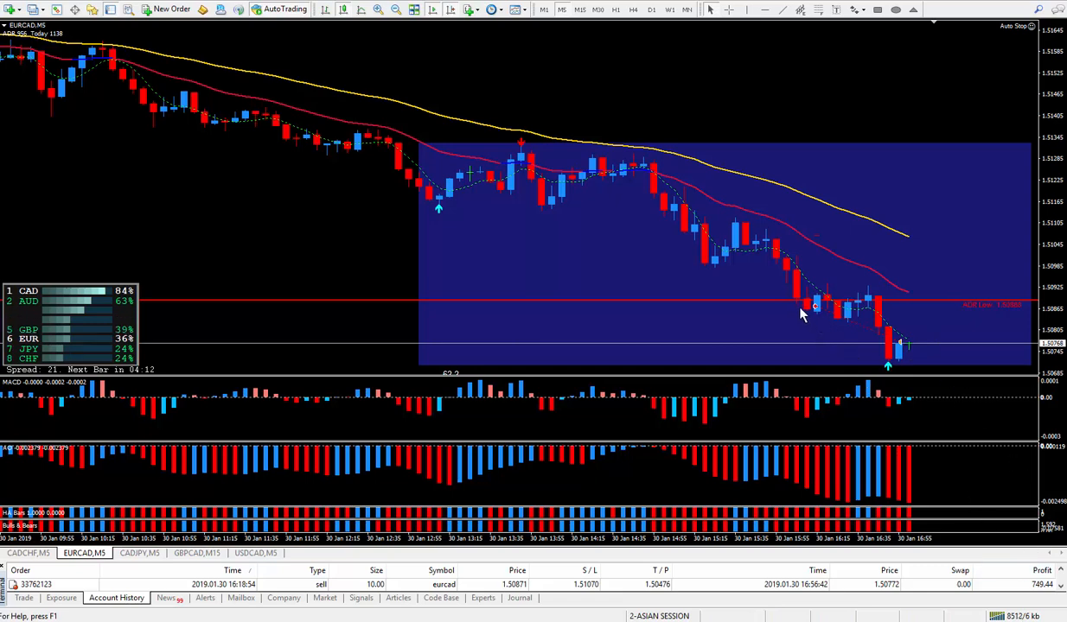
{"action": "mouse_move", "coordinate": [823, 307]}
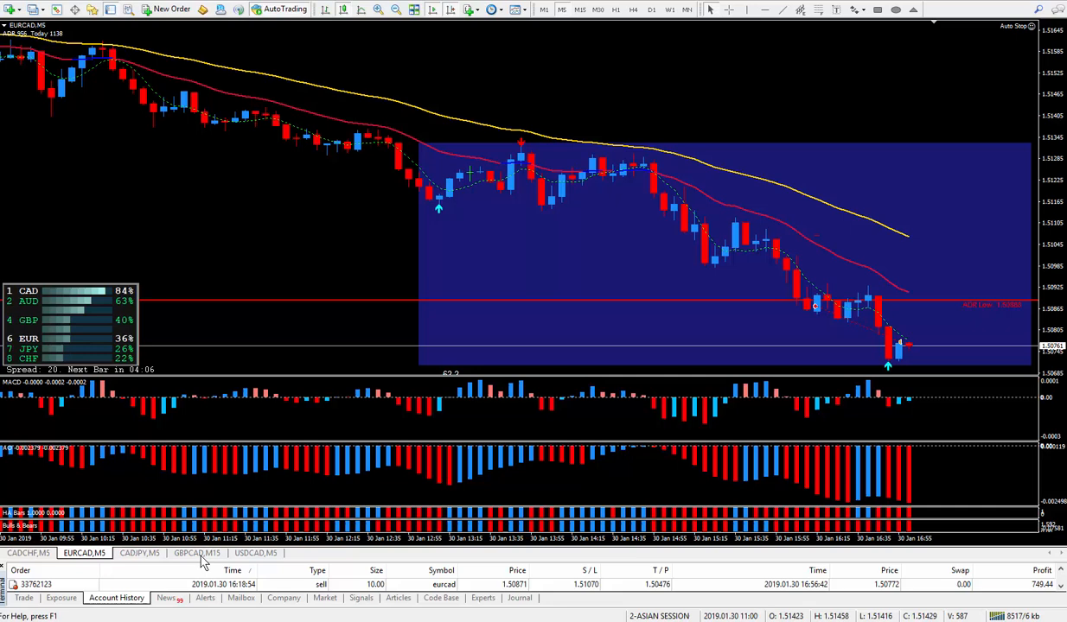
Switch to the GBPCAD 5-minute chart with its running sell order in profit.
{"action": "left_click", "coordinate": [197, 553]}
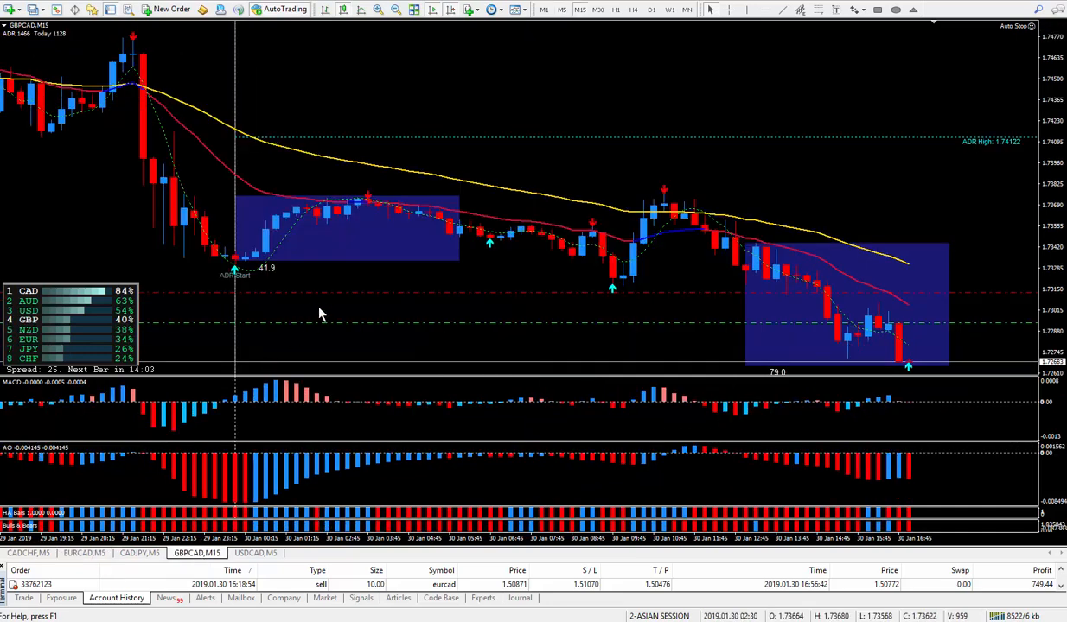
{"action": "mouse_move", "coordinate": [301, 336]}
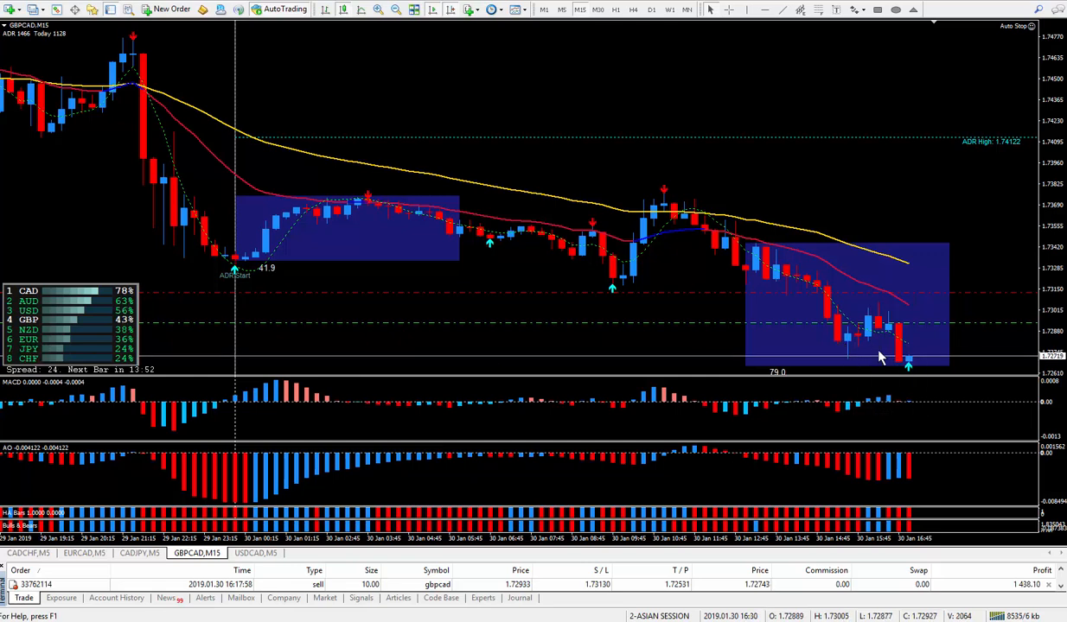
{"action": "mouse_move", "coordinate": [882, 351]}
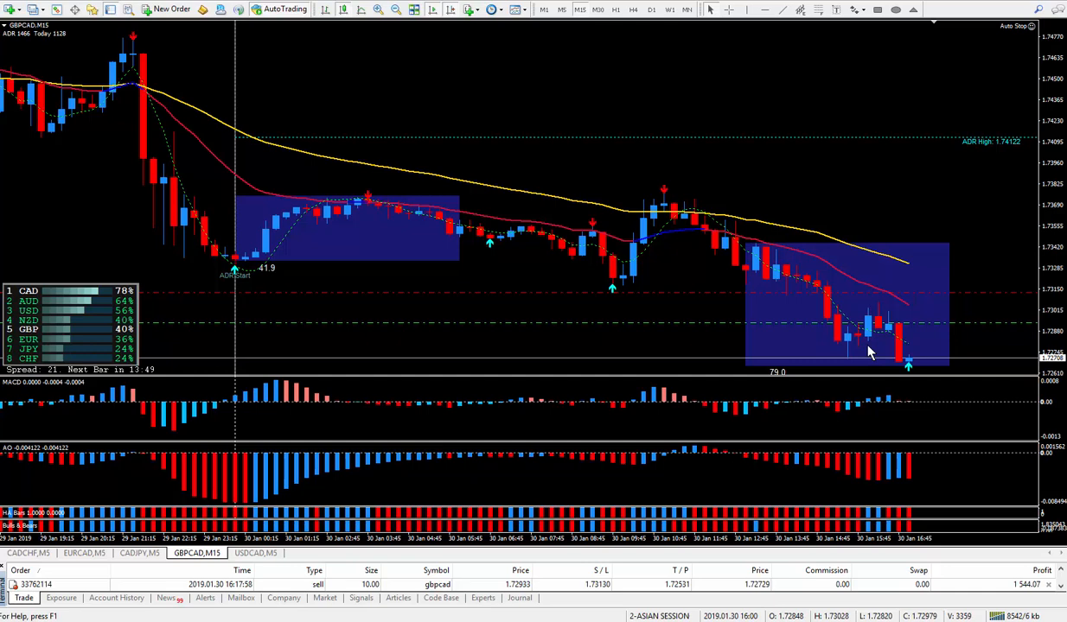
{"action": "mouse_move", "coordinate": [937, 346]}
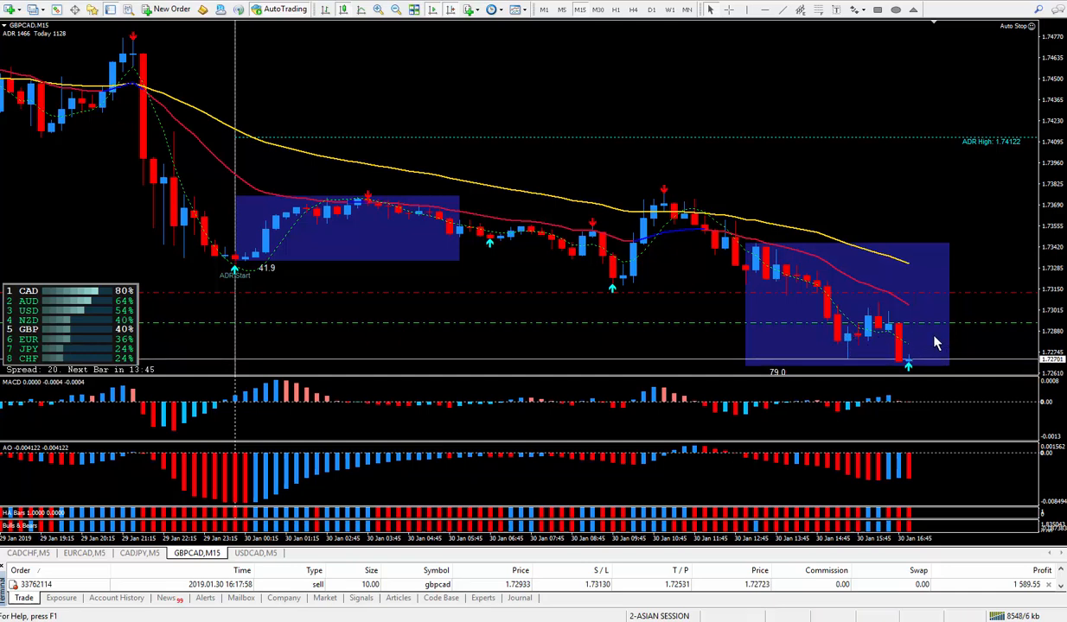
{"action": "mouse_move", "coordinate": [947, 328]}
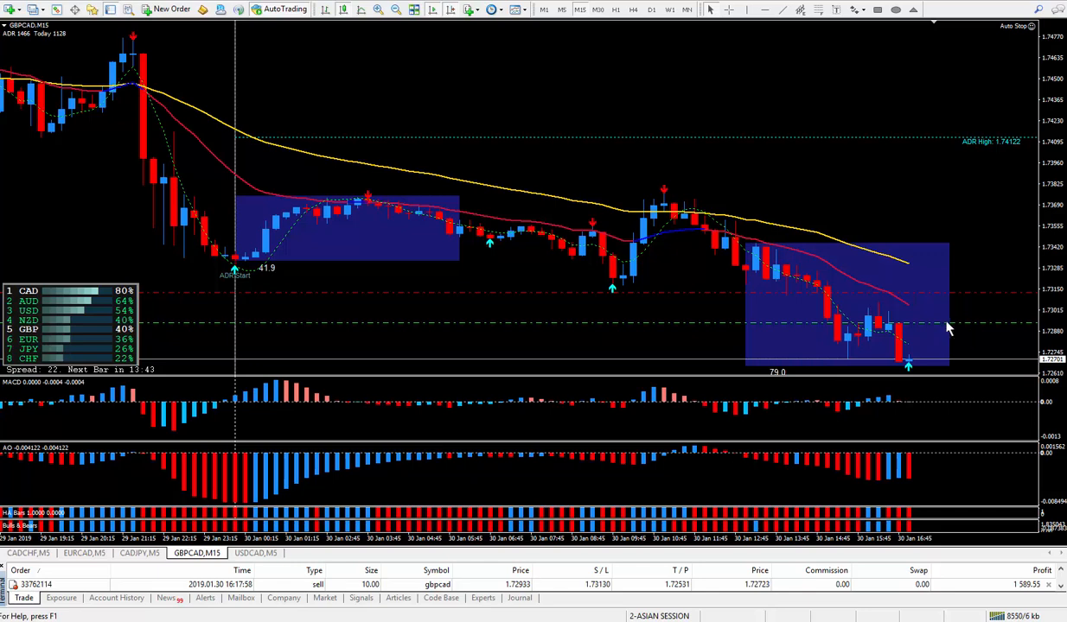
{"action": "mouse_move", "coordinate": [934, 316]}
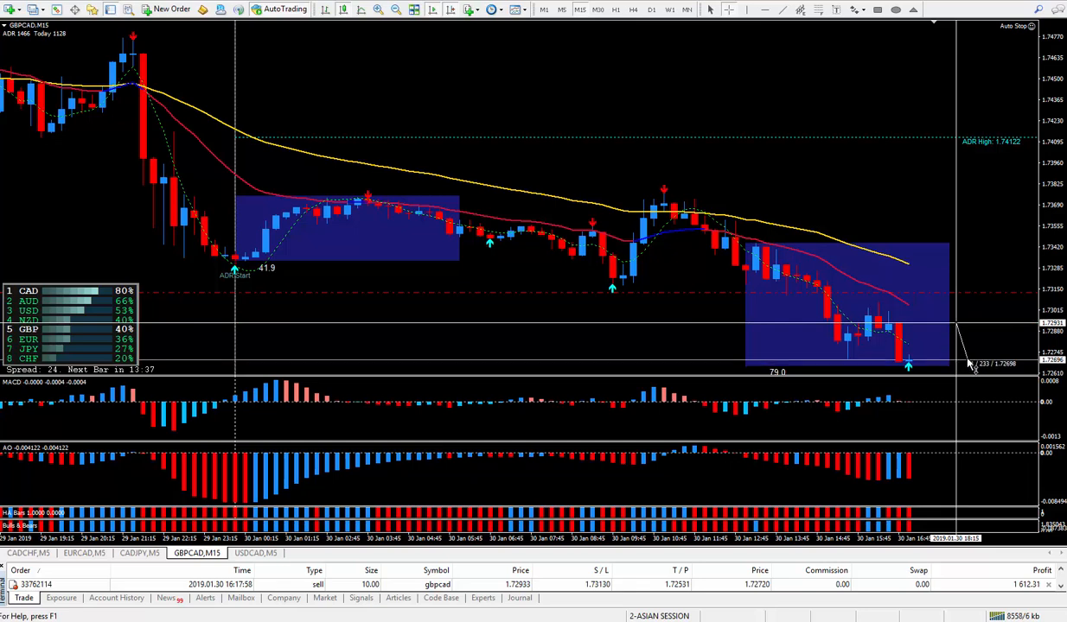
{"action": "mouse_move", "coordinate": [858, 296]}
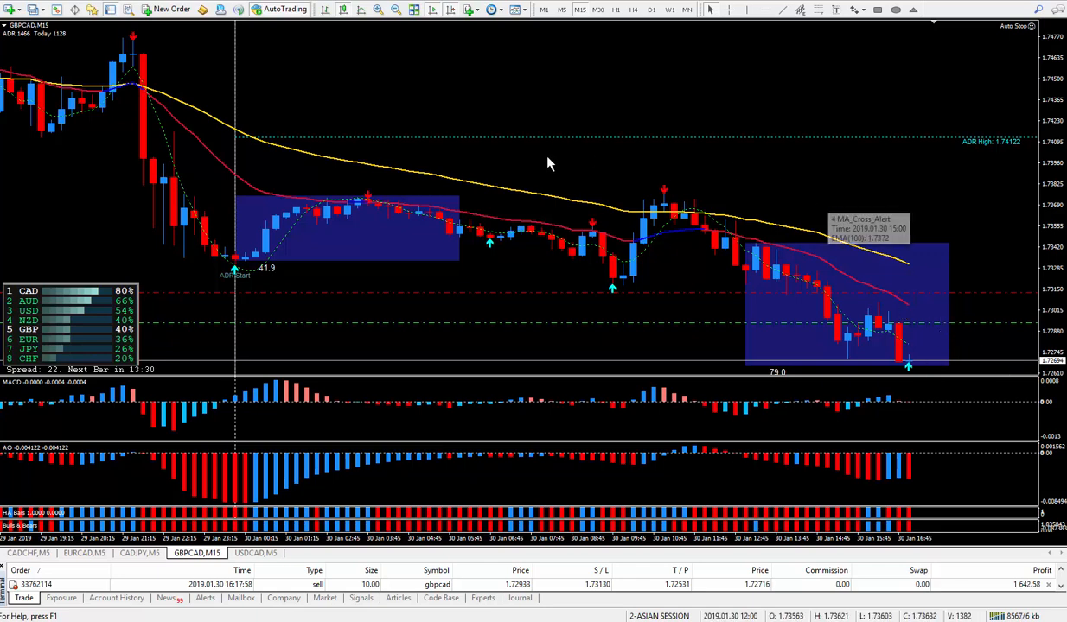
{"action": "mouse_move", "coordinate": [631, 93]}
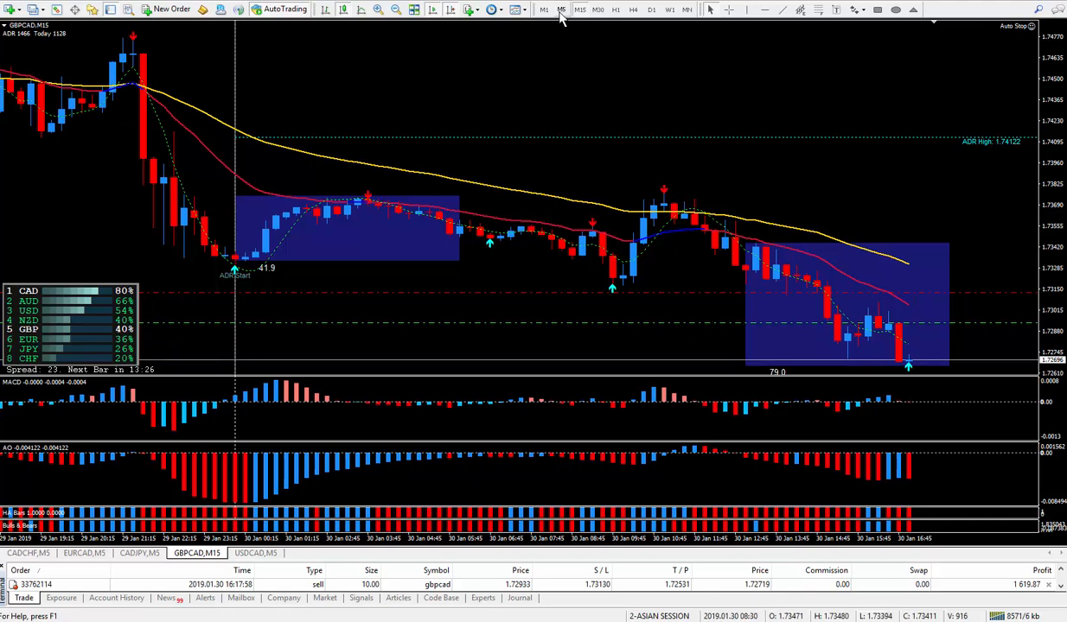
Zoom in so the latest GBPCAD downtrend candles fill the chart.
{"action": "left_click", "coordinate": [561, 11]}
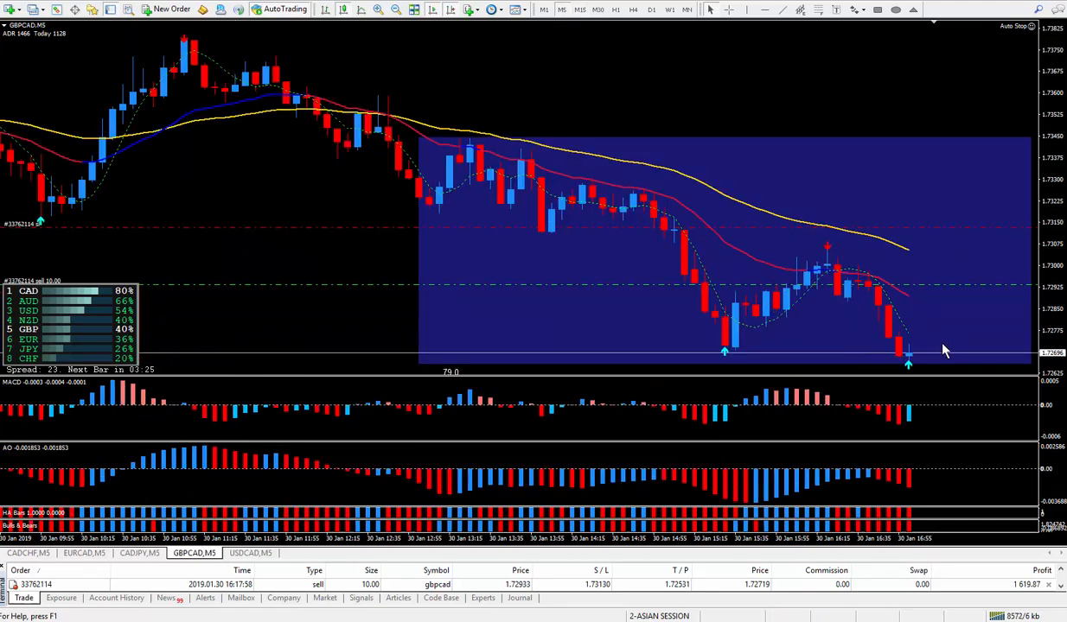
{"action": "mouse_move", "coordinate": [970, 319]}
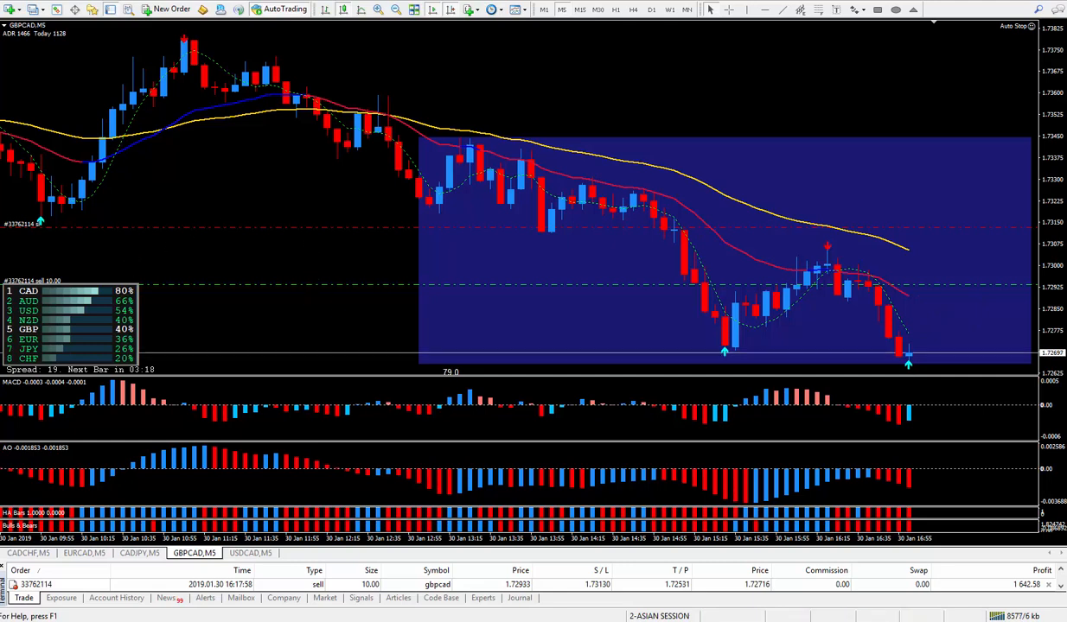
Show Account History listing the closed EURCAD and GBPCAD sells, both in profit.
{"action": "left_click", "coordinate": [107, 598]}
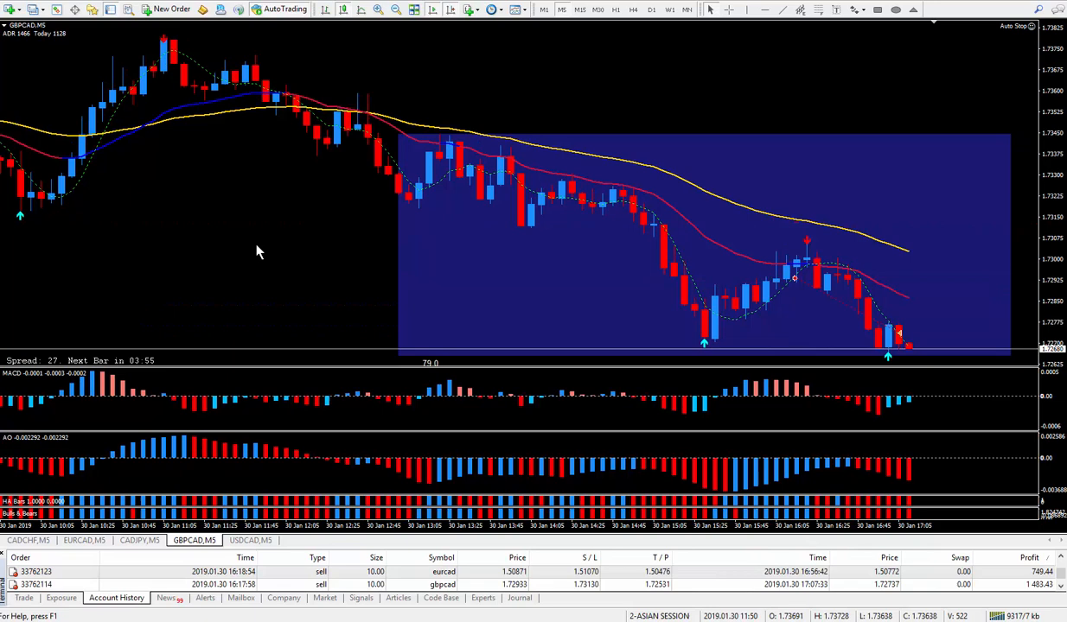
{"action": "mouse_move", "coordinate": [532, 270]}
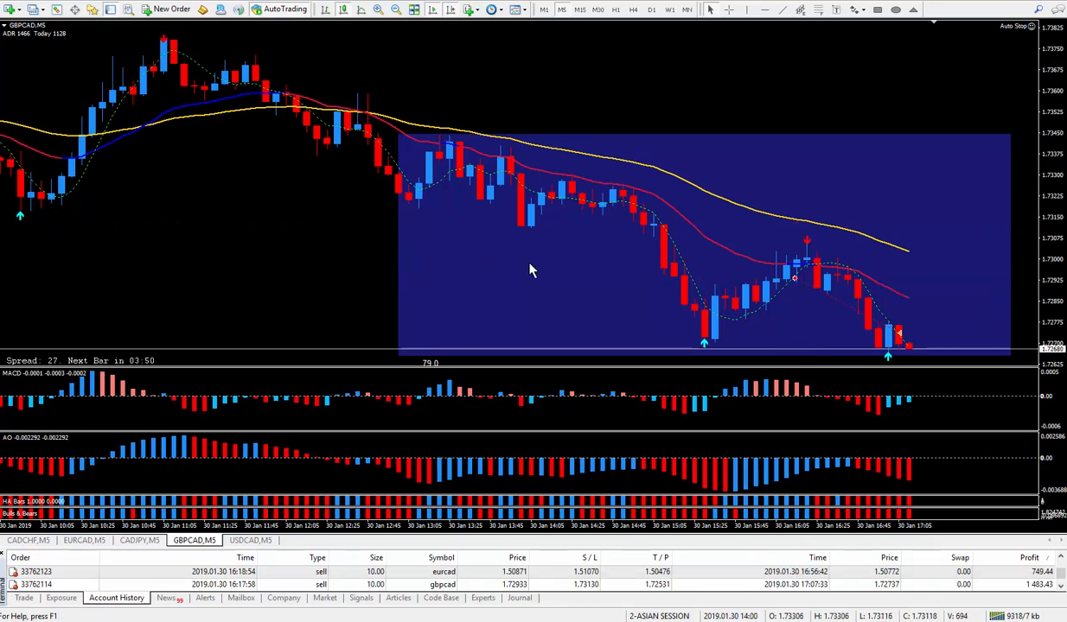
{"action": "mouse_move", "coordinate": [387, 260]}
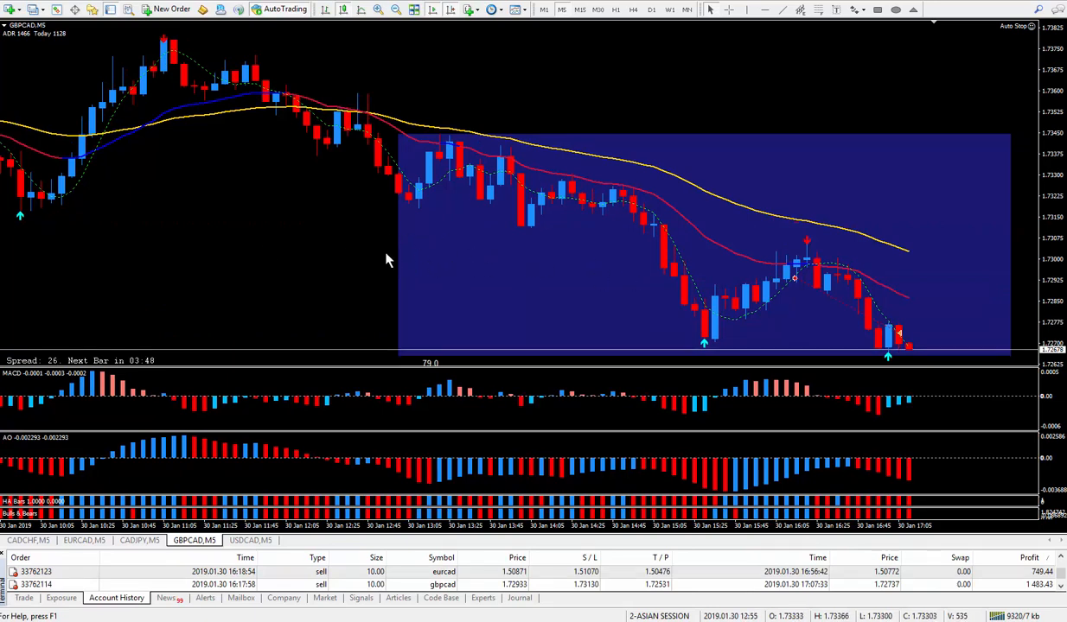
{"action": "mouse_move", "coordinate": [828, 335]}
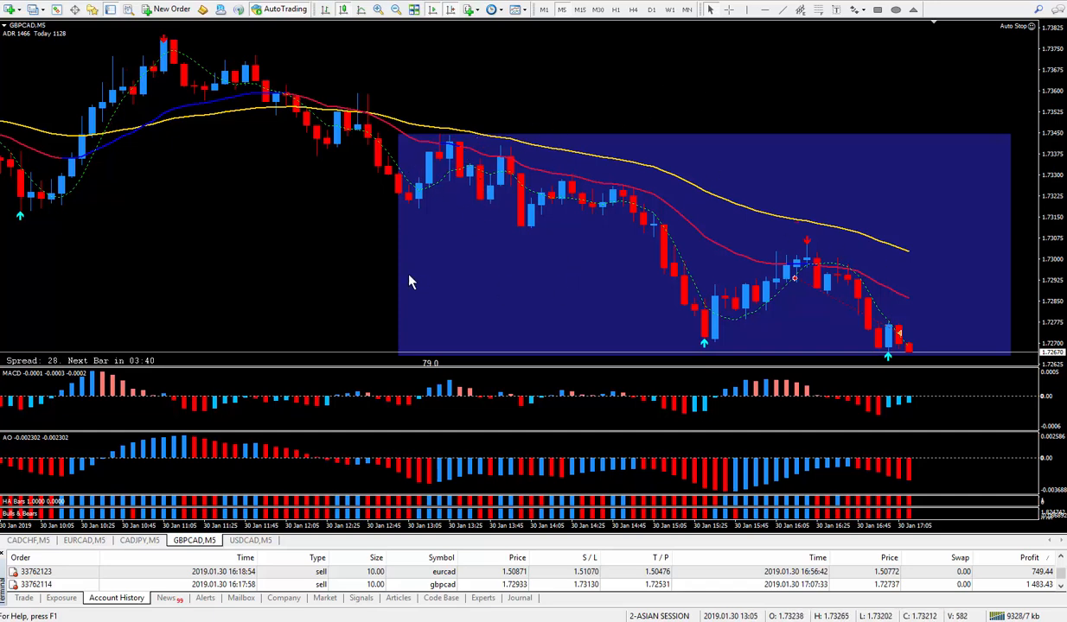
{"action": "mouse_move", "coordinate": [274, 307]}
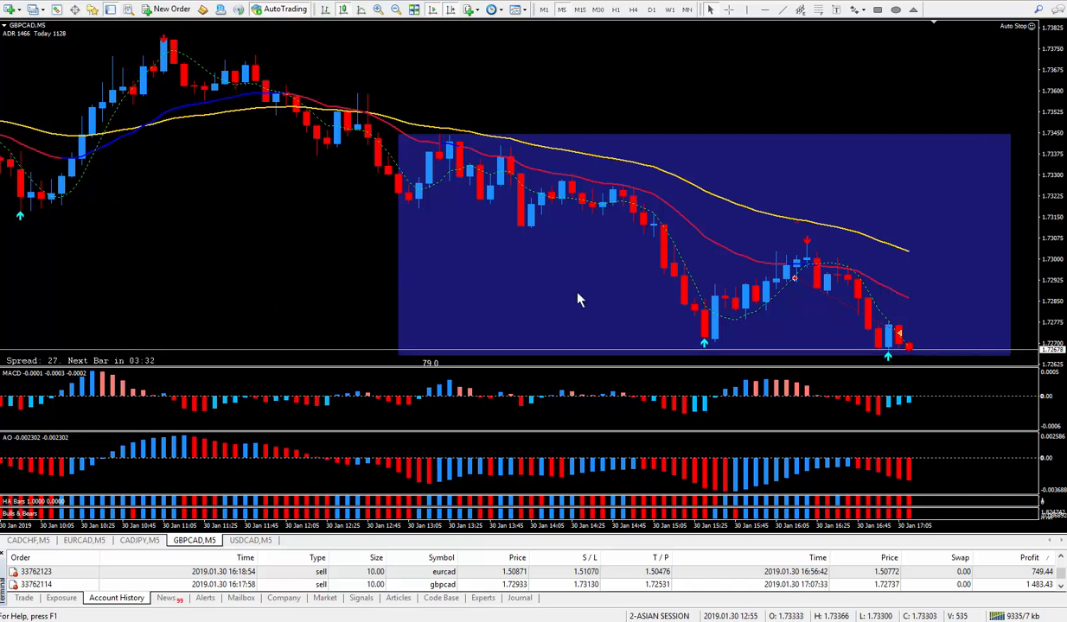
{"action": "mouse_move", "coordinate": [360, 276]}
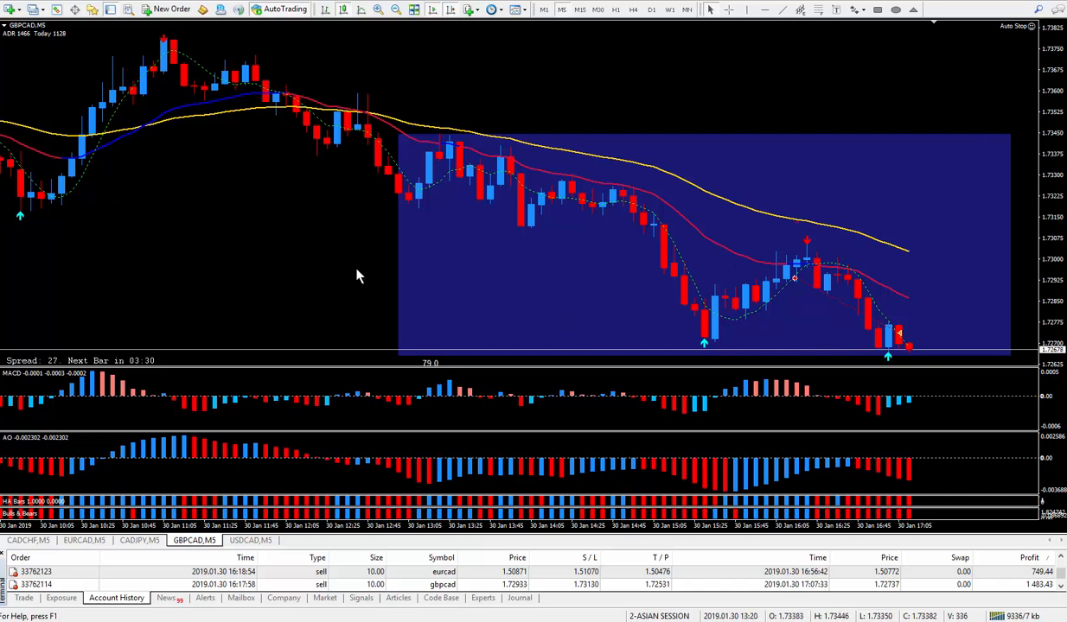
{"action": "mouse_move", "coordinate": [577, 263]}
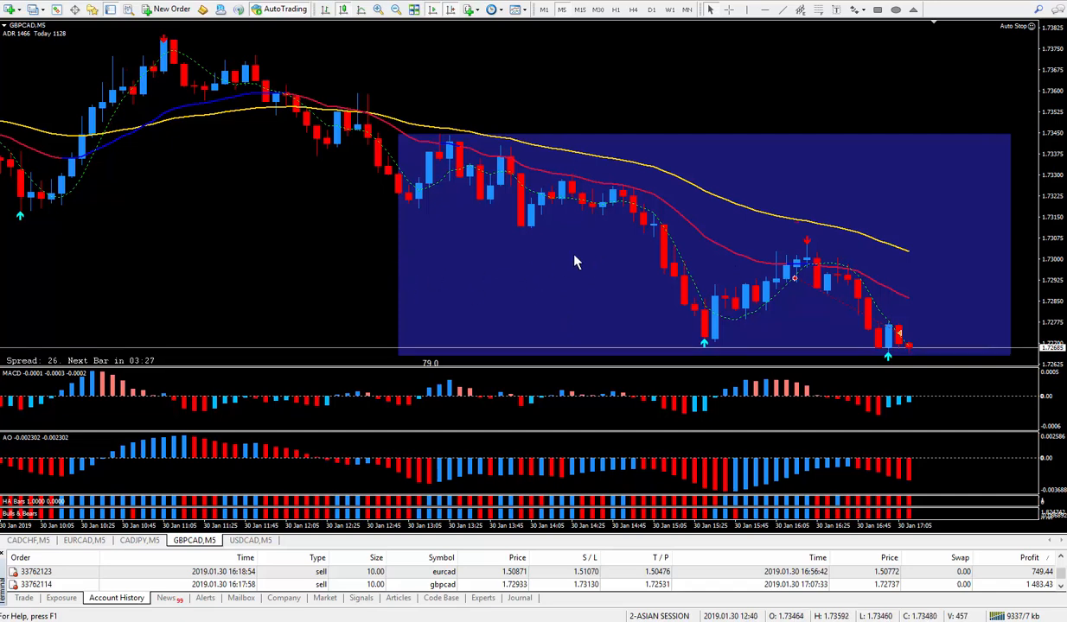
{"action": "mouse_move", "coordinate": [408, 274]}
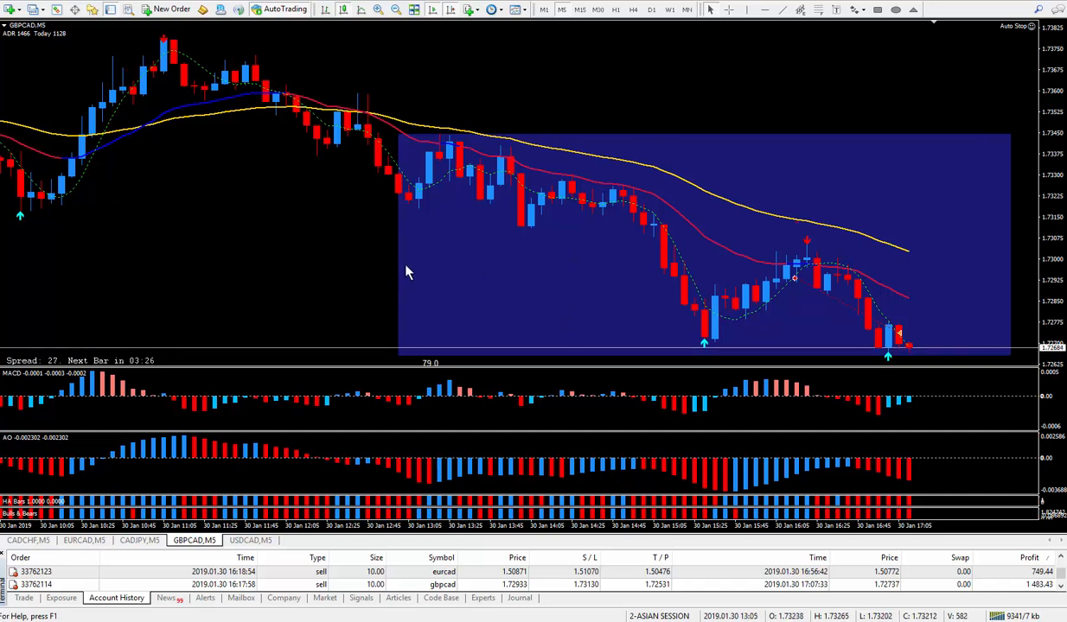
{"action": "mouse_move", "coordinate": [905, 353]}
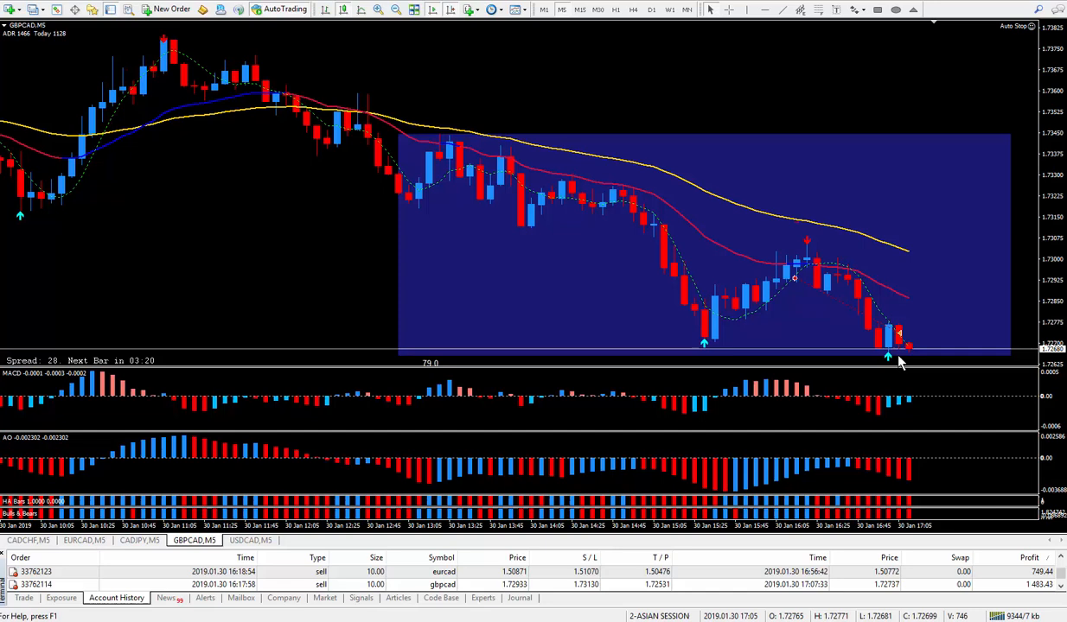
{"action": "mouse_move", "coordinate": [957, 212]}
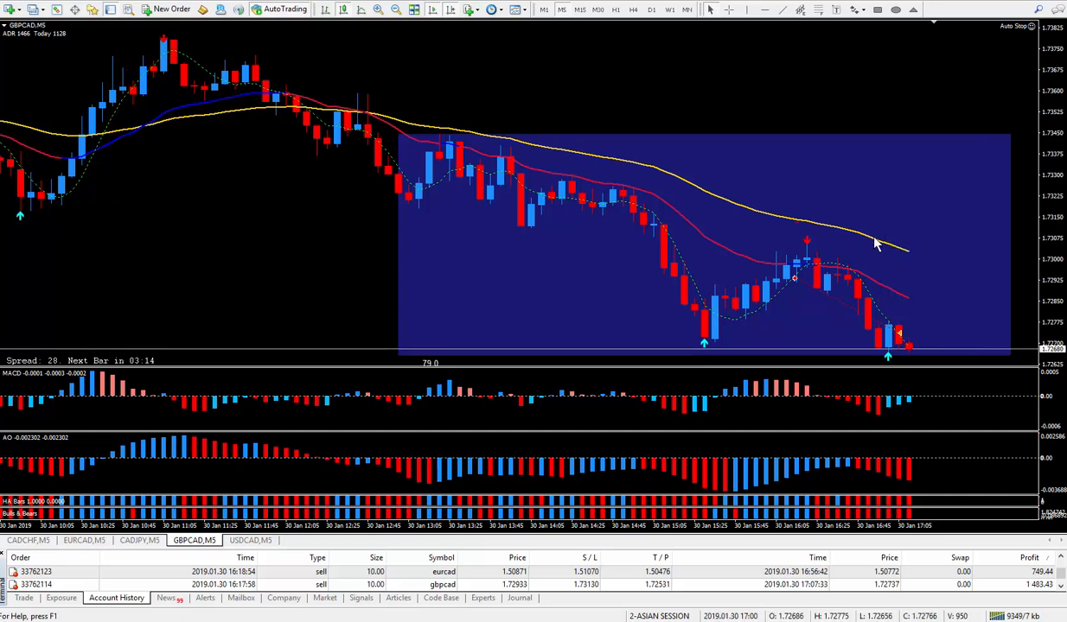
{"action": "mouse_move", "coordinate": [809, 308]}
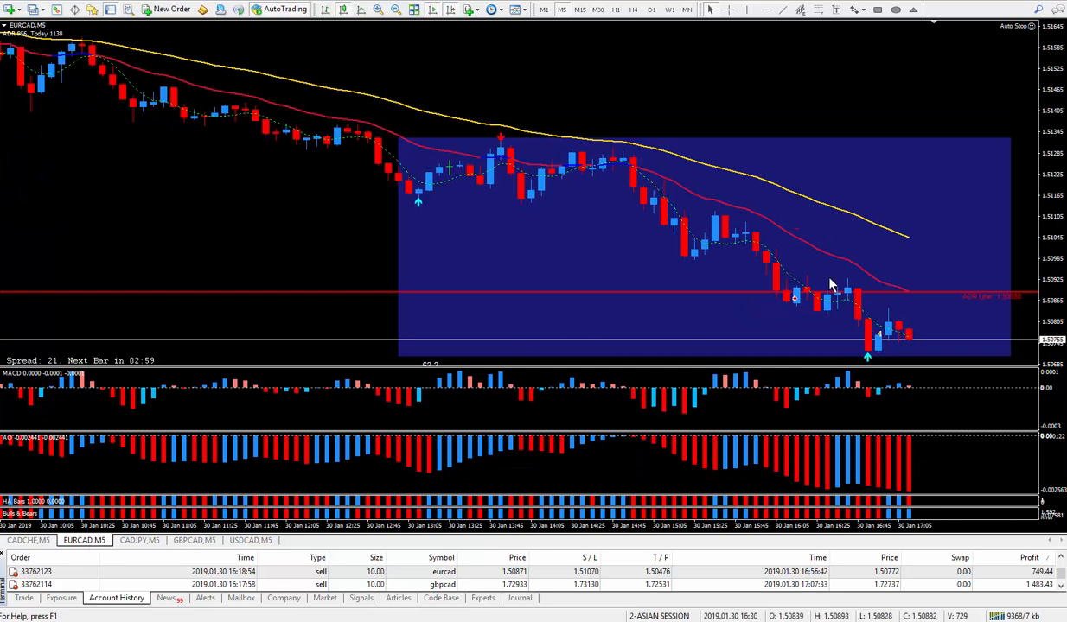
{"action": "mouse_move", "coordinate": [802, 301]}
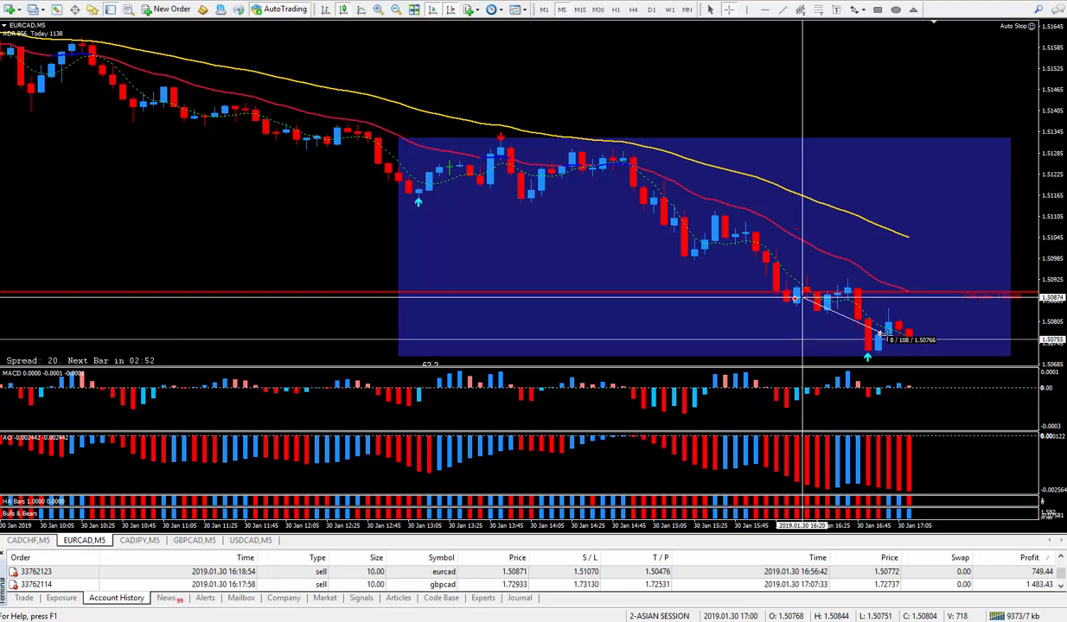
{"action": "mouse_move", "coordinate": [884, 356]}
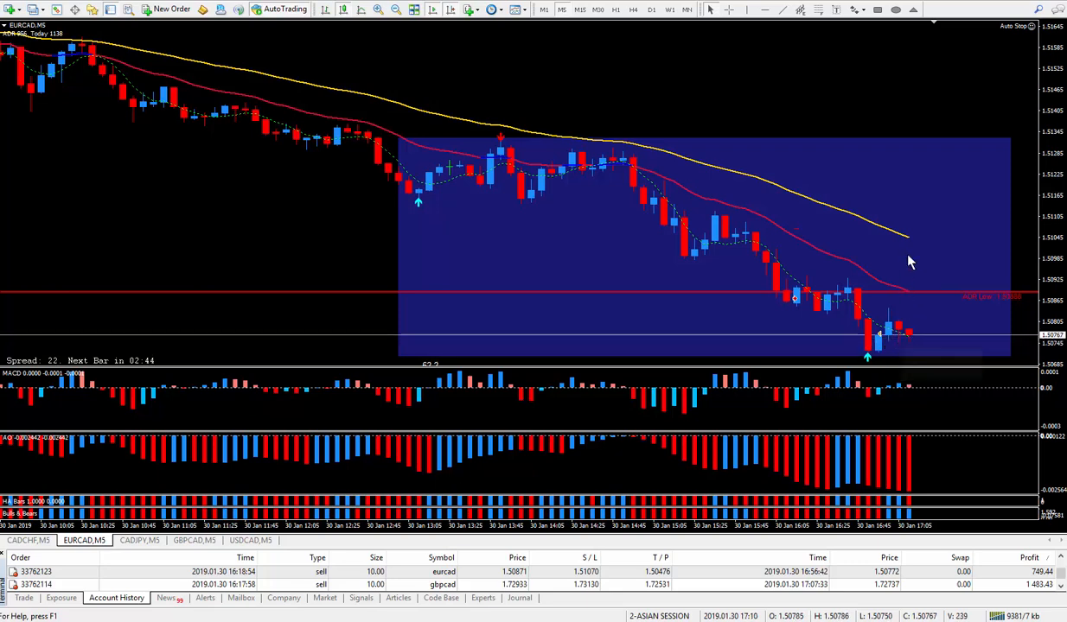
{"action": "mouse_move", "coordinate": [200, 186]}
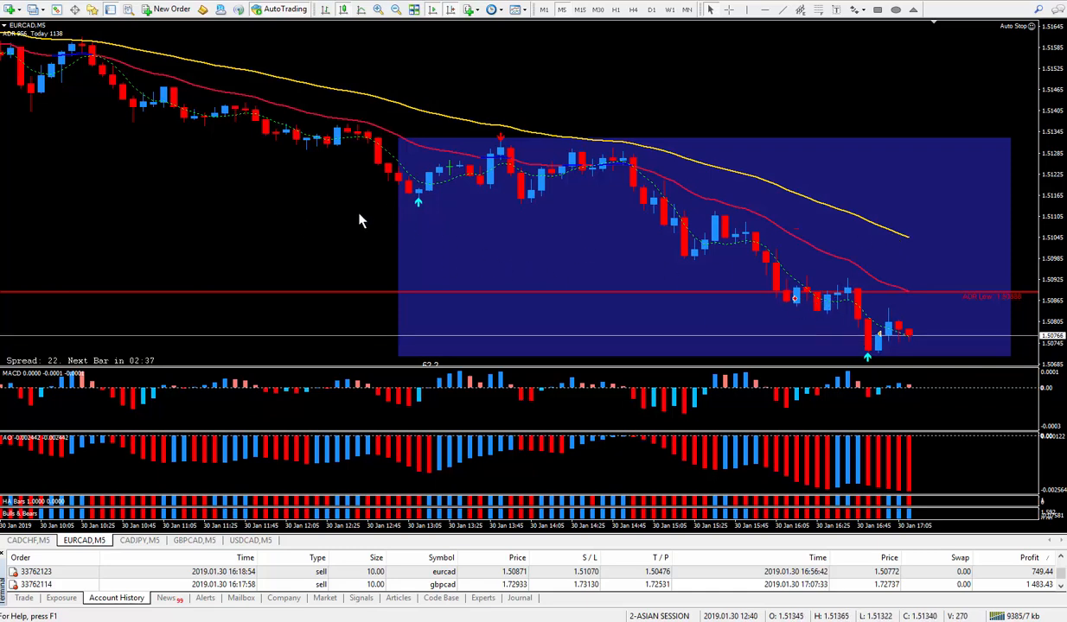
{"action": "mouse_move", "coordinate": [964, 525]}
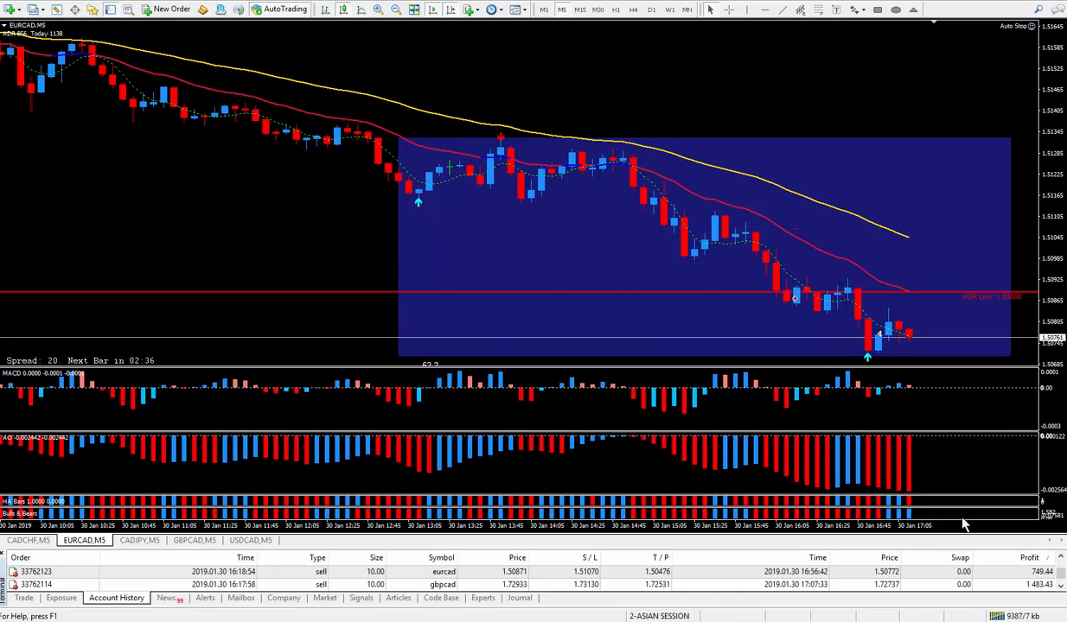
{"action": "mouse_move", "coordinate": [580, 315]}
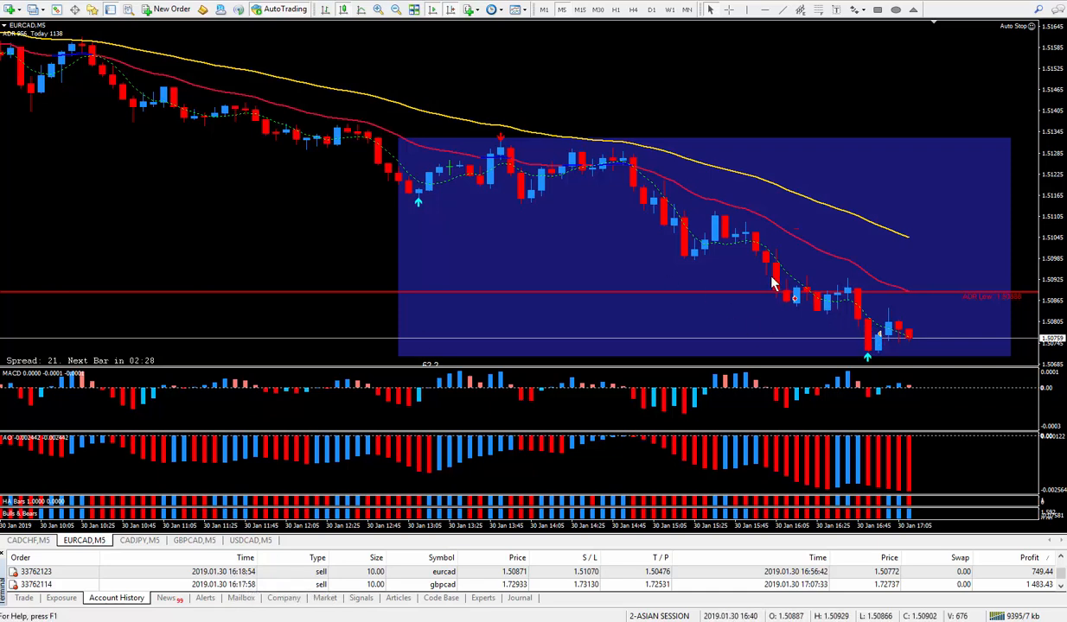
{"action": "mouse_move", "coordinate": [582, 86]}
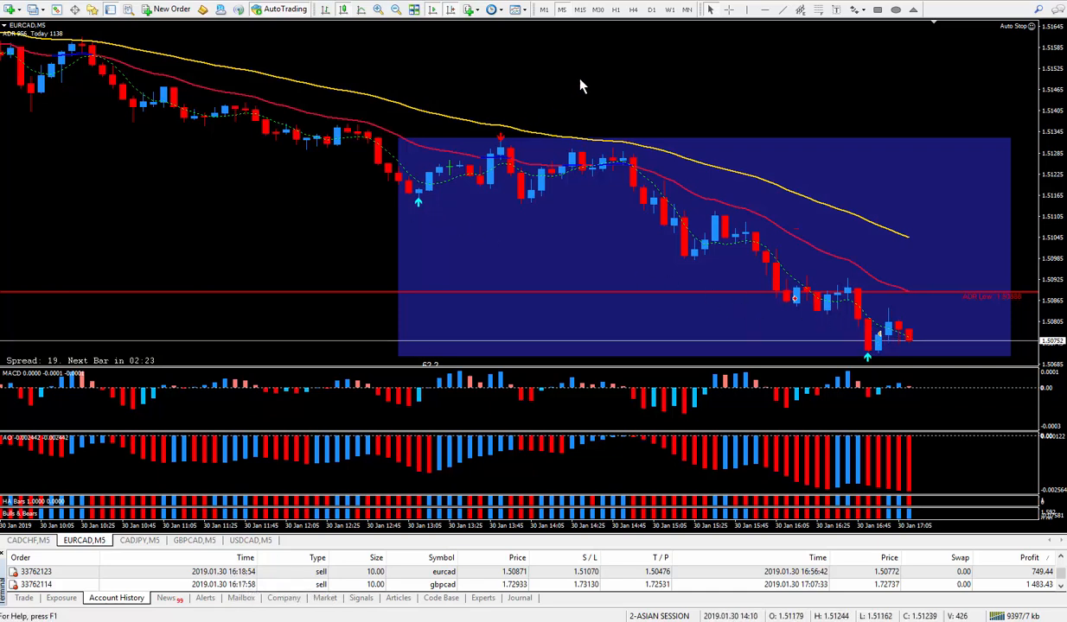
{"action": "mouse_move", "coordinate": [284, 208]}
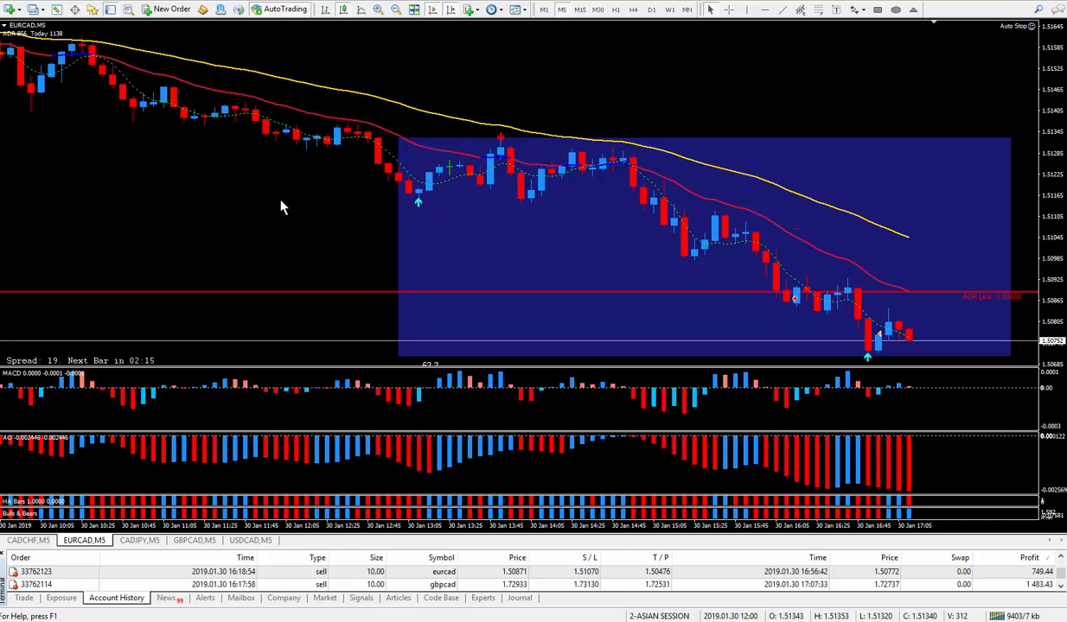
{"action": "mouse_move", "coordinate": [190, 194]}
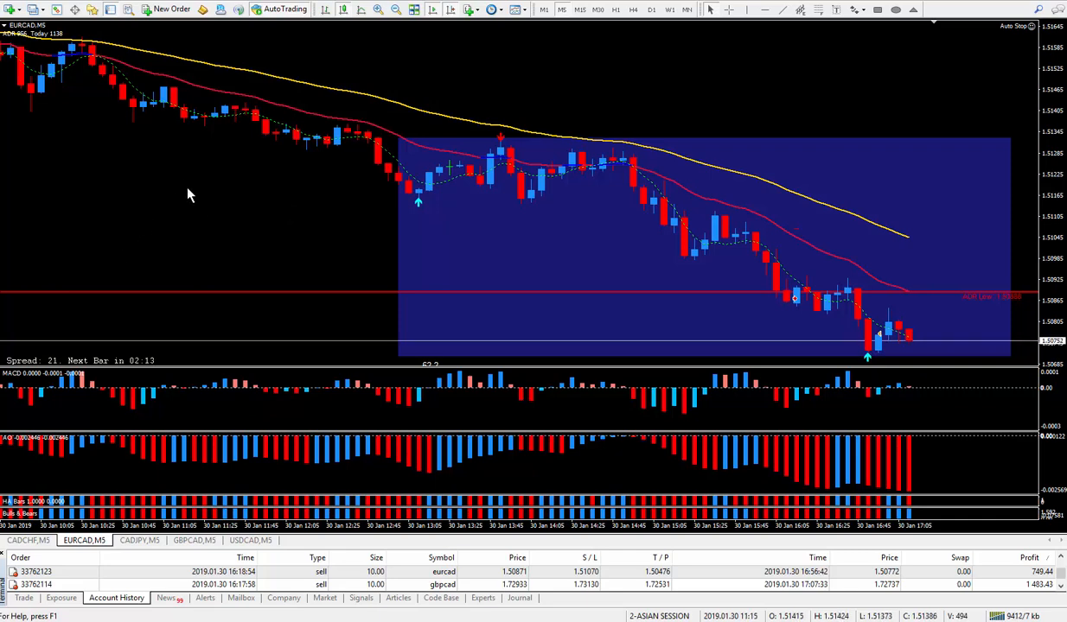
{"action": "mouse_move", "coordinate": [468, 253]}
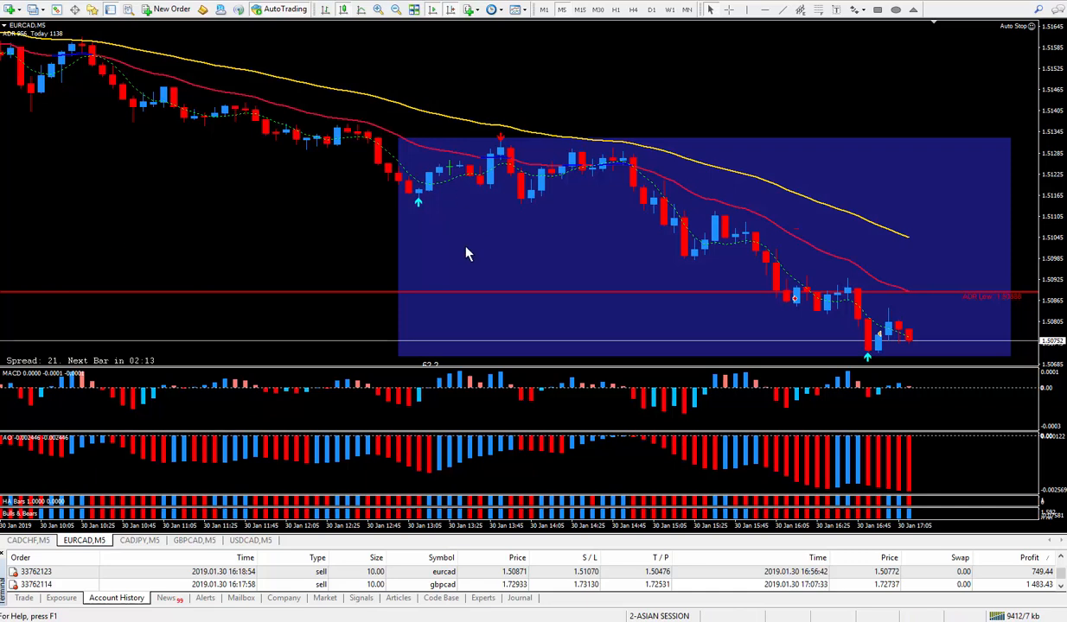
{"action": "mouse_move", "coordinate": [268, 211]}
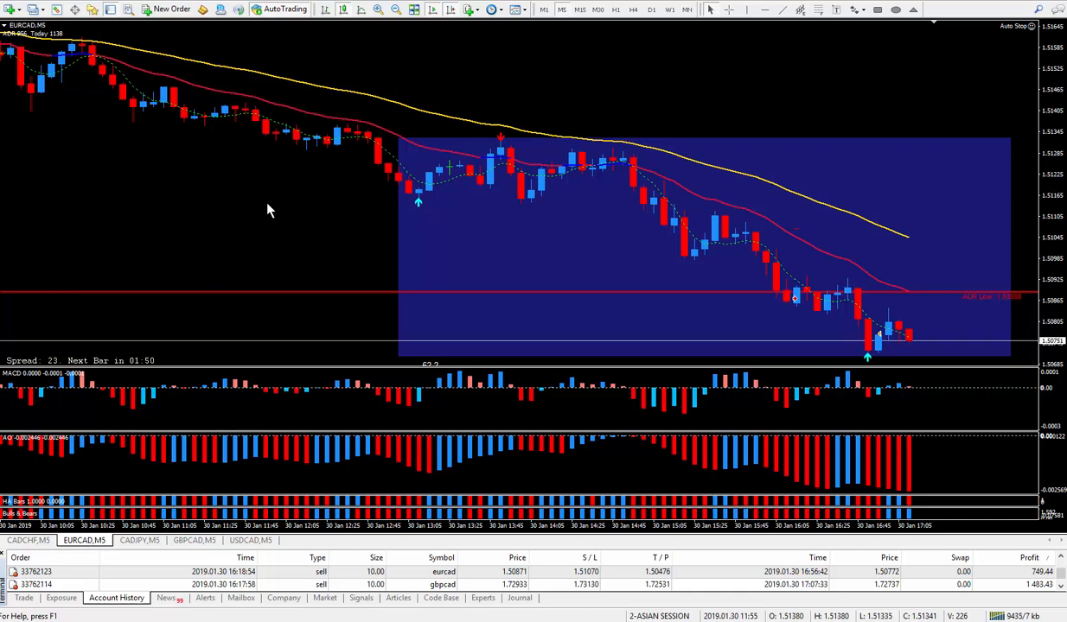
{"action": "mouse_move", "coordinate": [156, 297]}
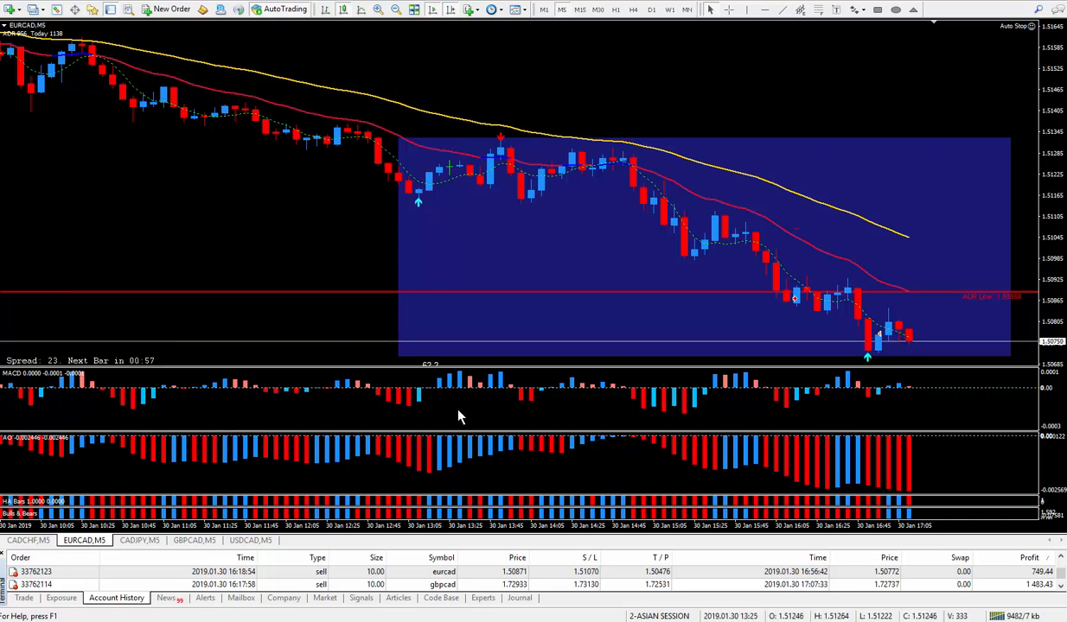
{"action": "mouse_move", "coordinate": [460, 294]}
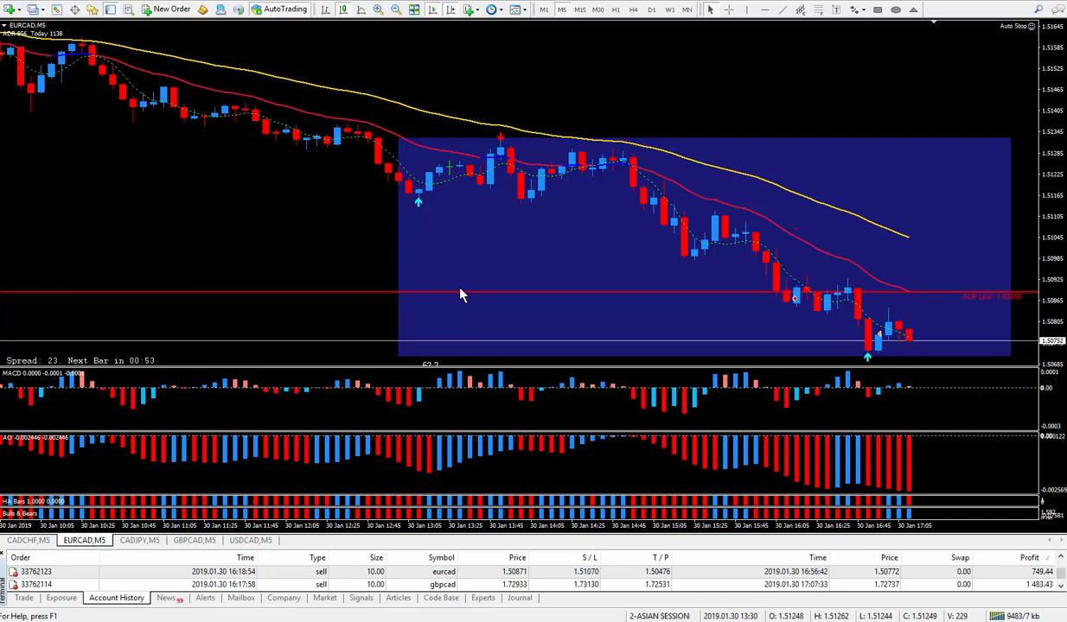
{"action": "mouse_move", "coordinate": [477, 280]}
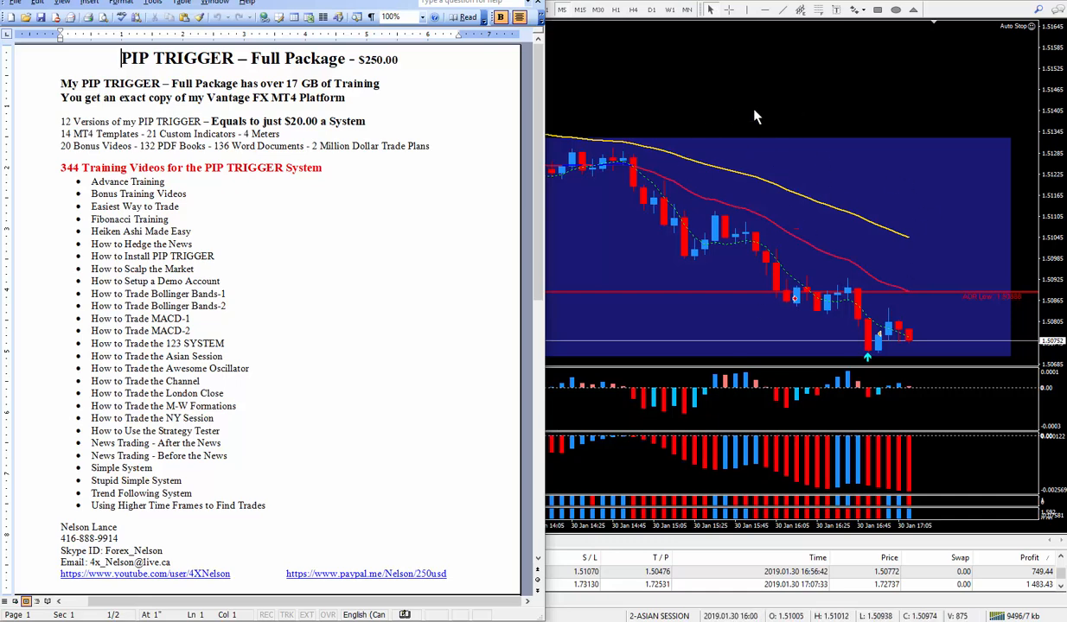
{"action": "mouse_move", "coordinate": [839, 111]}
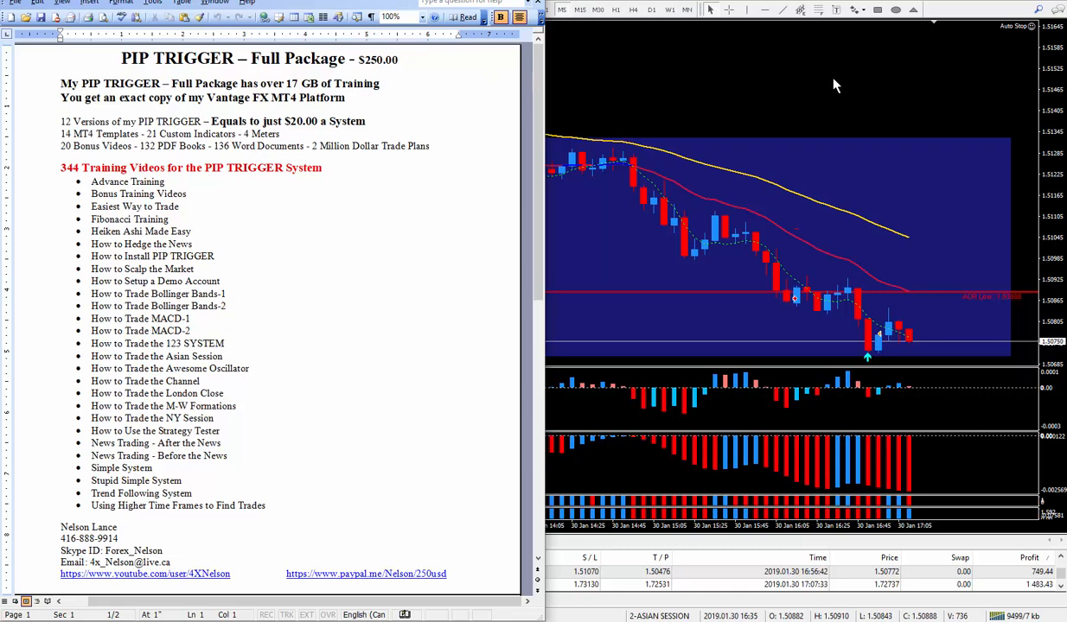
{"action": "mouse_move", "coordinate": [726, 83]}
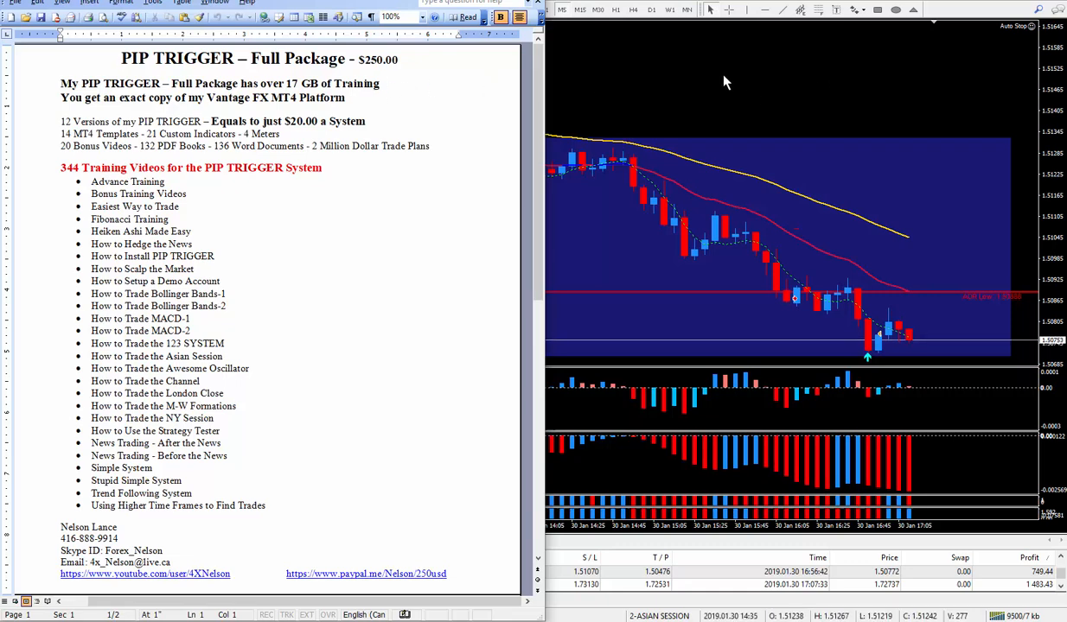
{"action": "mouse_move", "coordinate": [674, 107]}
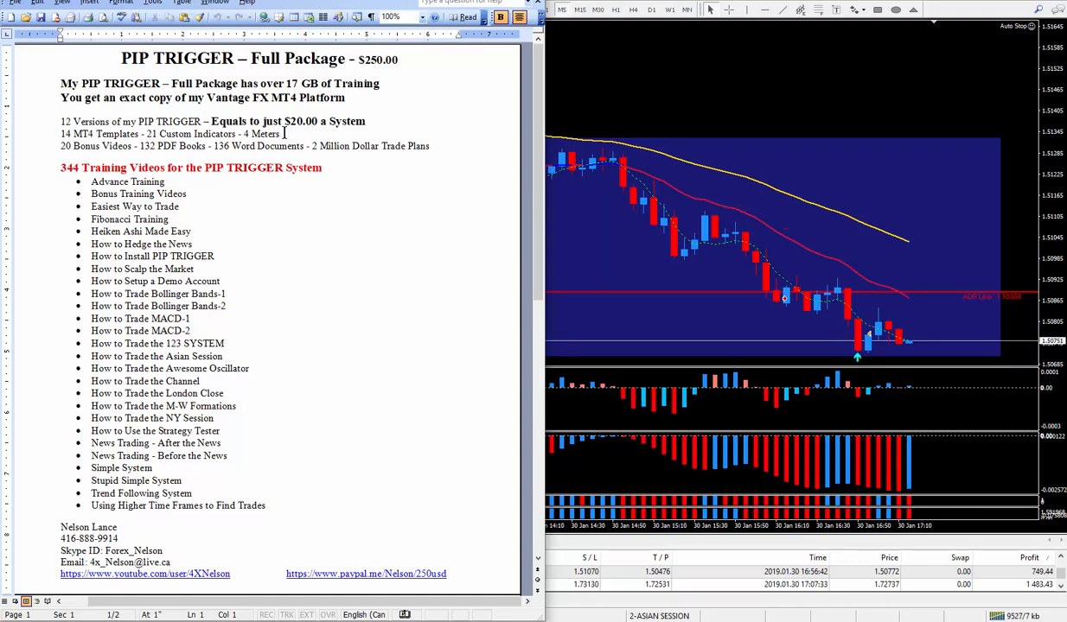
{"action": "mouse_move", "coordinate": [618, 244]}
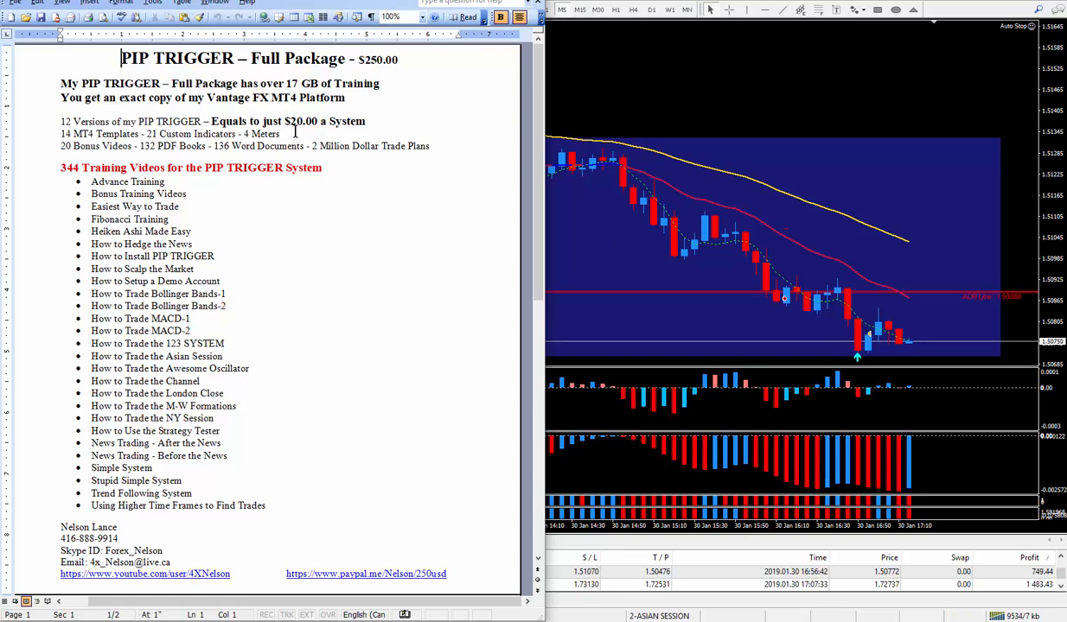
{"action": "mouse_move", "coordinate": [191, 204]}
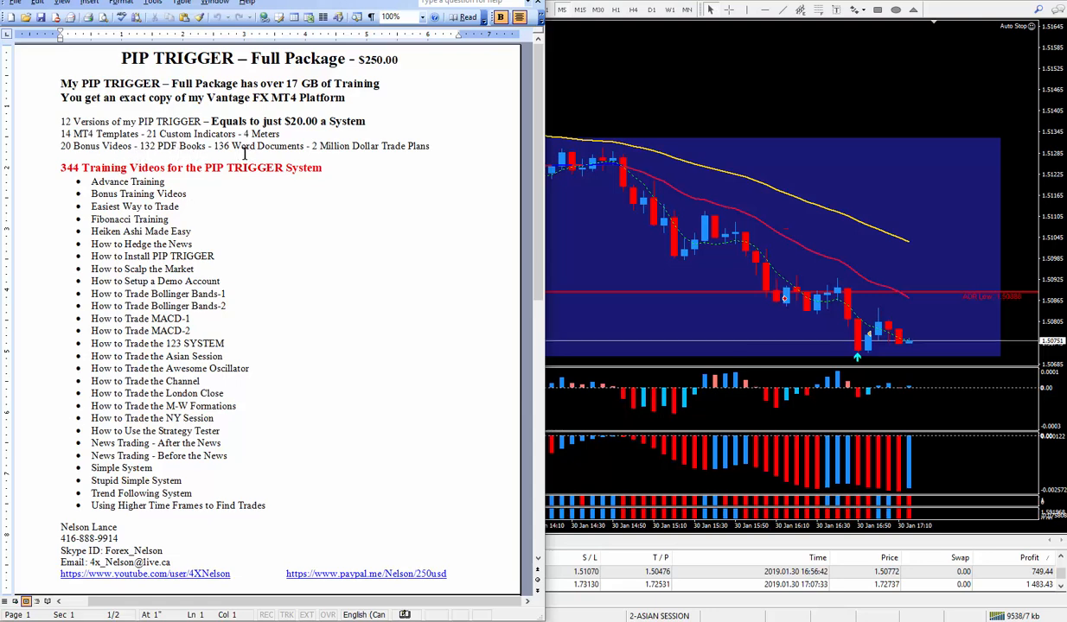
{"action": "mouse_move", "coordinate": [165, 297]}
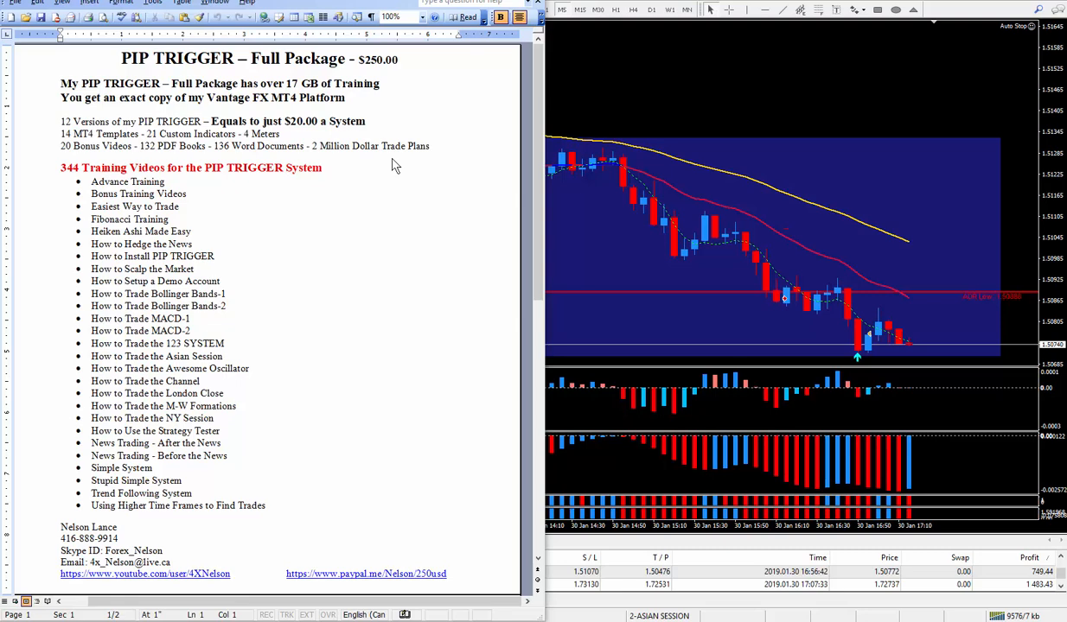
{"action": "mouse_move", "coordinate": [408, 166]}
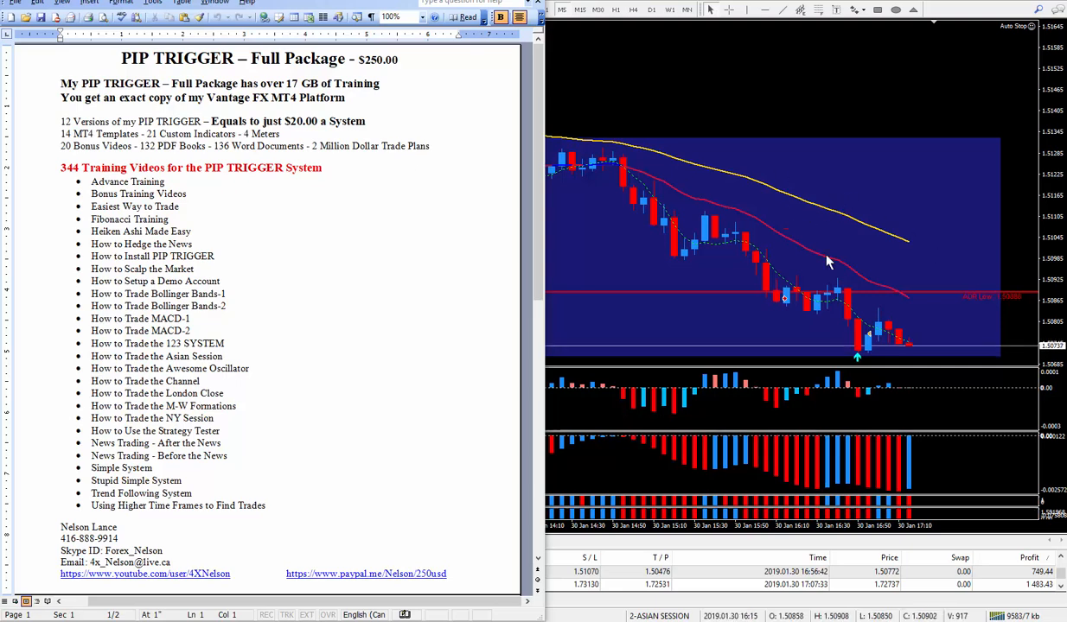
{"action": "mouse_move", "coordinate": [903, 320]}
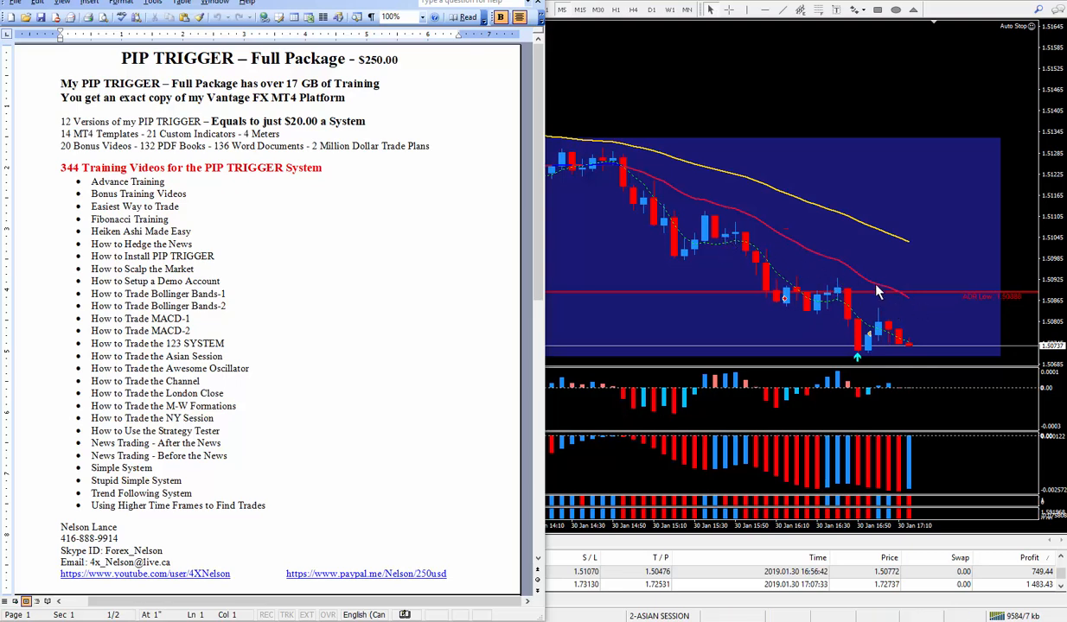
{"action": "mouse_move", "coordinate": [498, 166]}
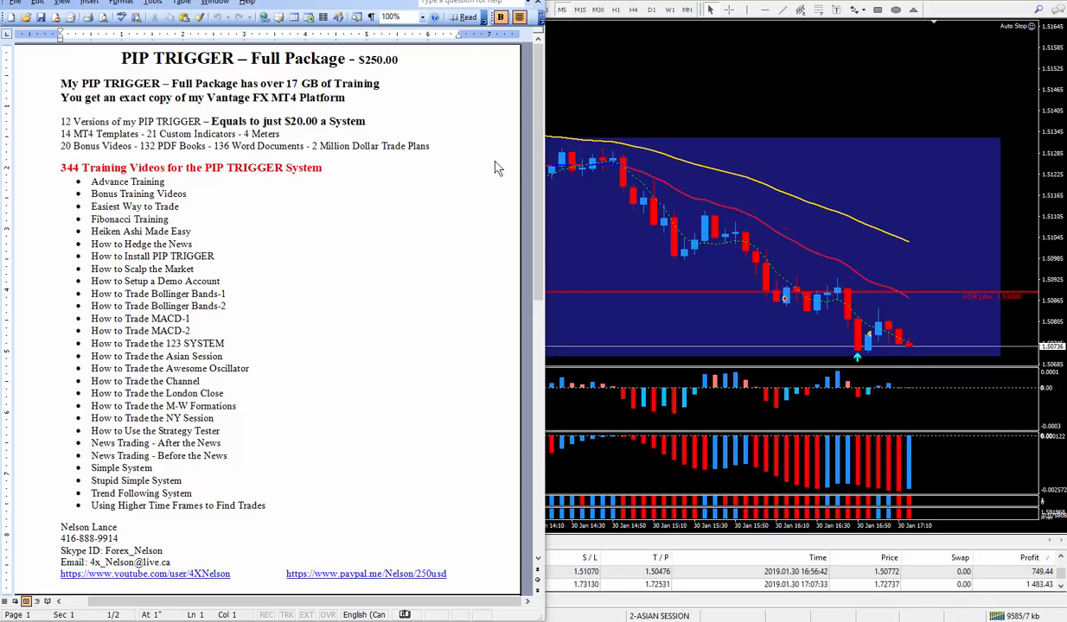
{"action": "mouse_move", "coordinate": [94, 200]}
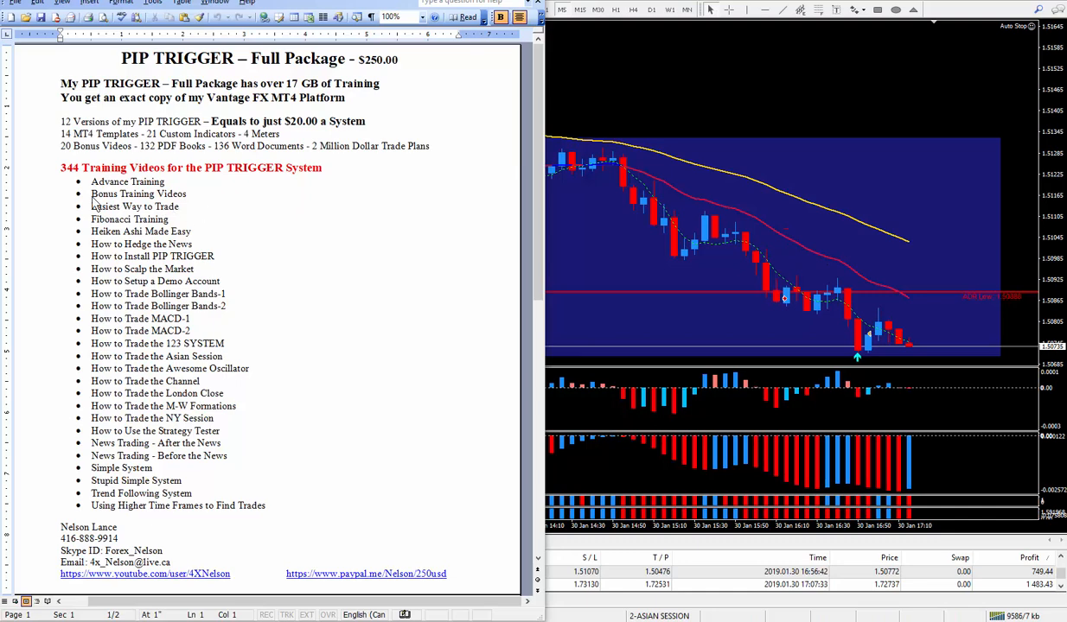
{"action": "mouse_move", "coordinate": [135, 182]}
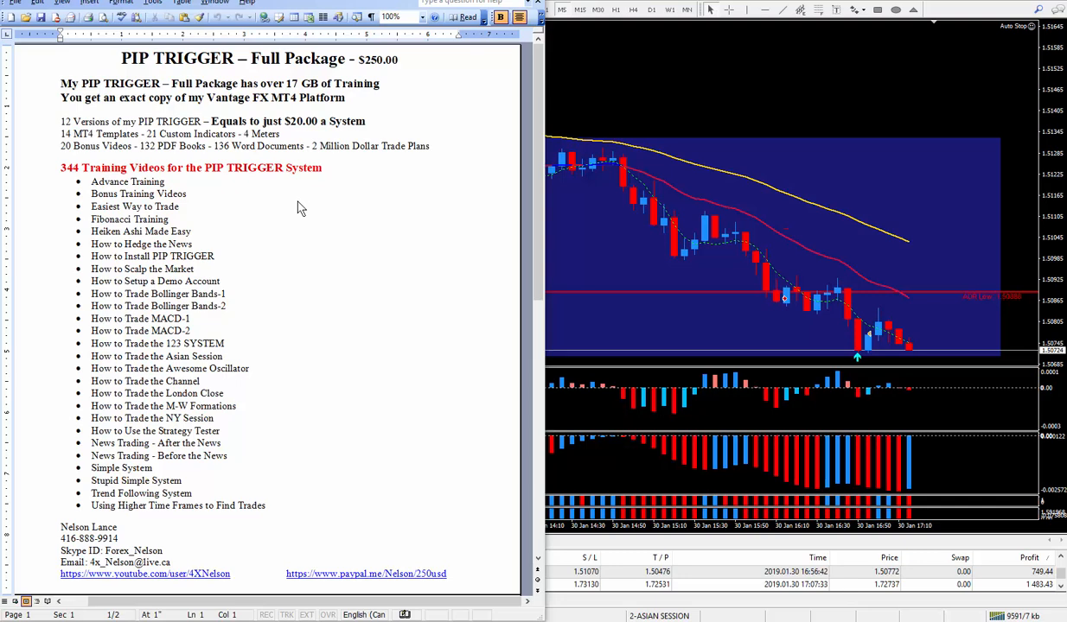
{"action": "mouse_move", "coordinate": [307, 225]}
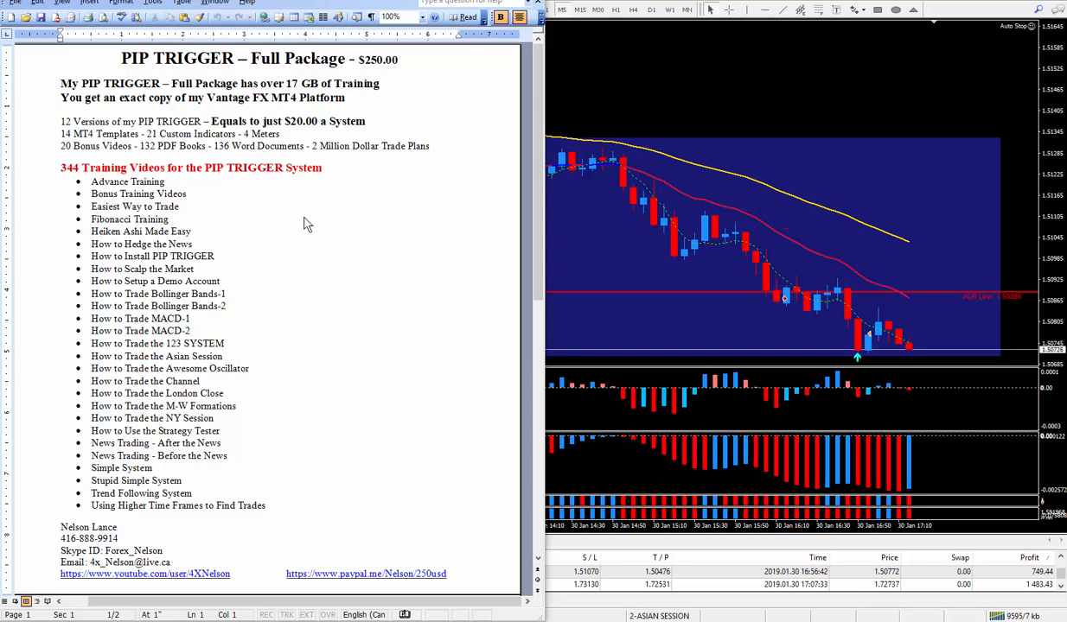
{"action": "mouse_move", "coordinate": [342, 213]}
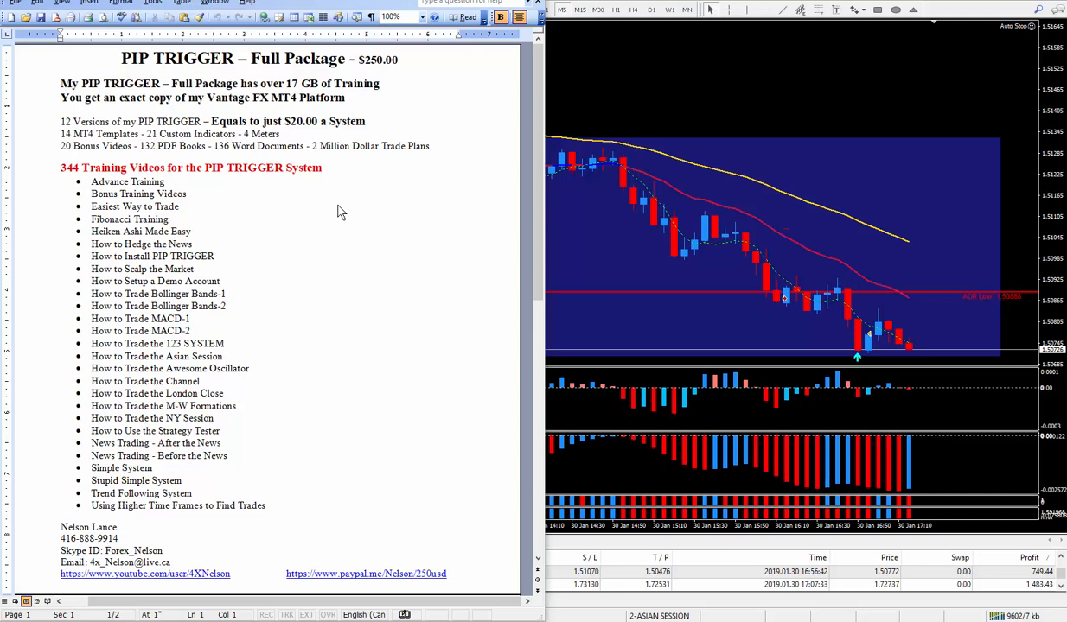
{"action": "mouse_move", "coordinate": [363, 238]}
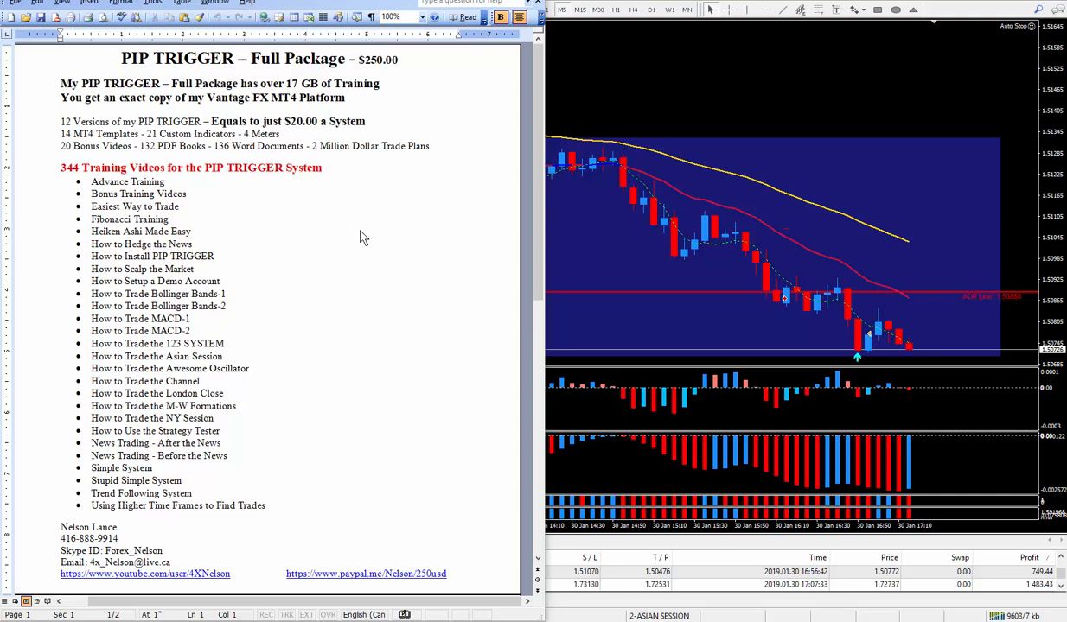
{"action": "mouse_move", "coordinate": [325, 211]}
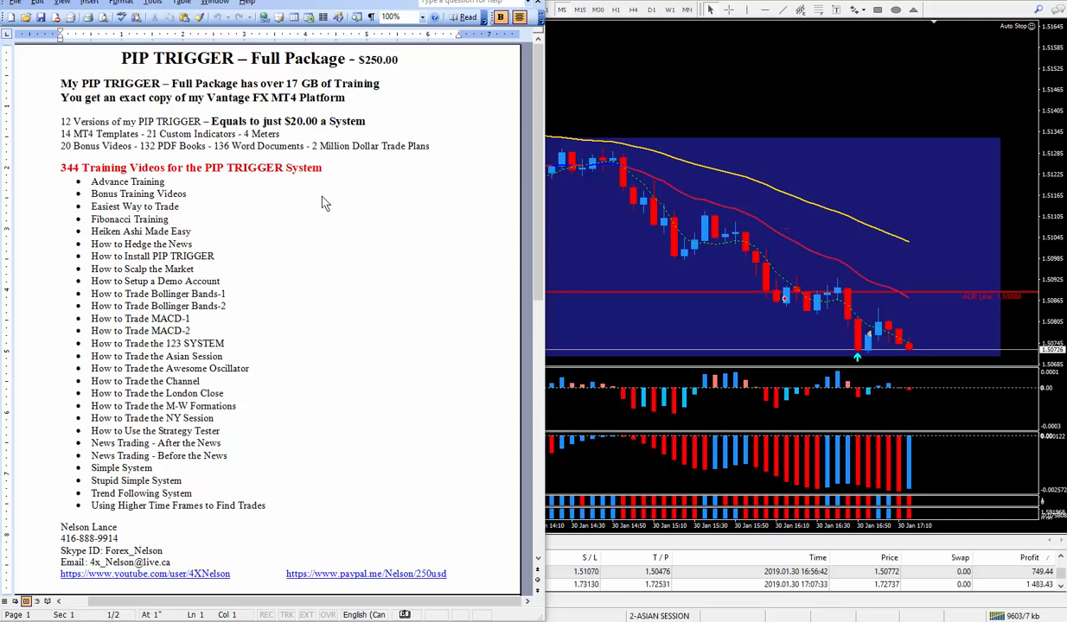
{"action": "mouse_move", "coordinate": [332, 192]}
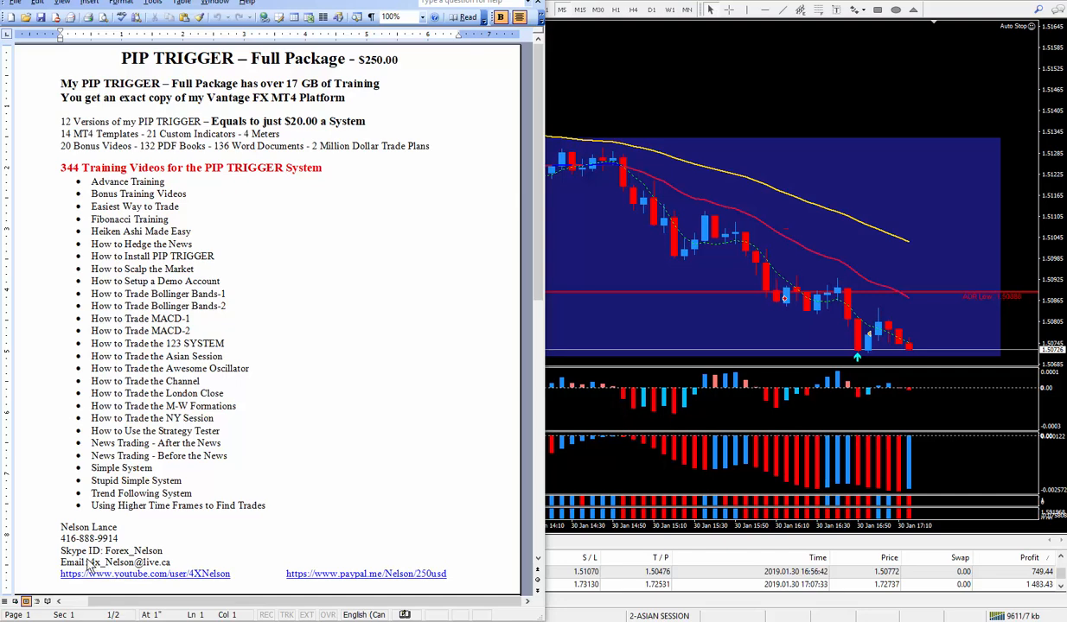
{"action": "mouse_move", "coordinate": [96, 564]}
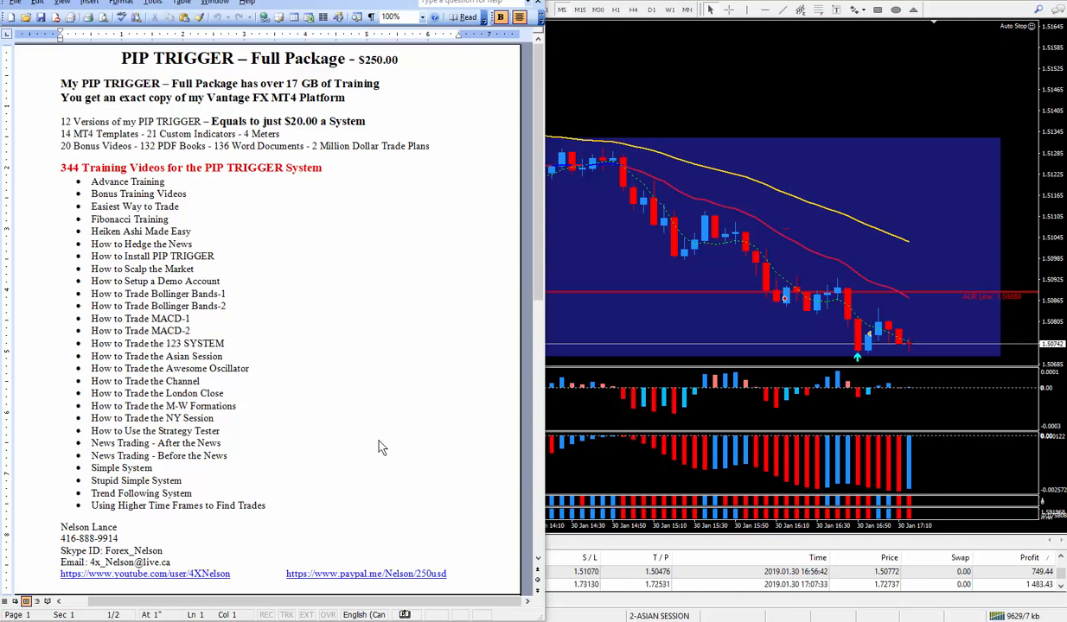
{"action": "mouse_move", "coordinate": [355, 290]}
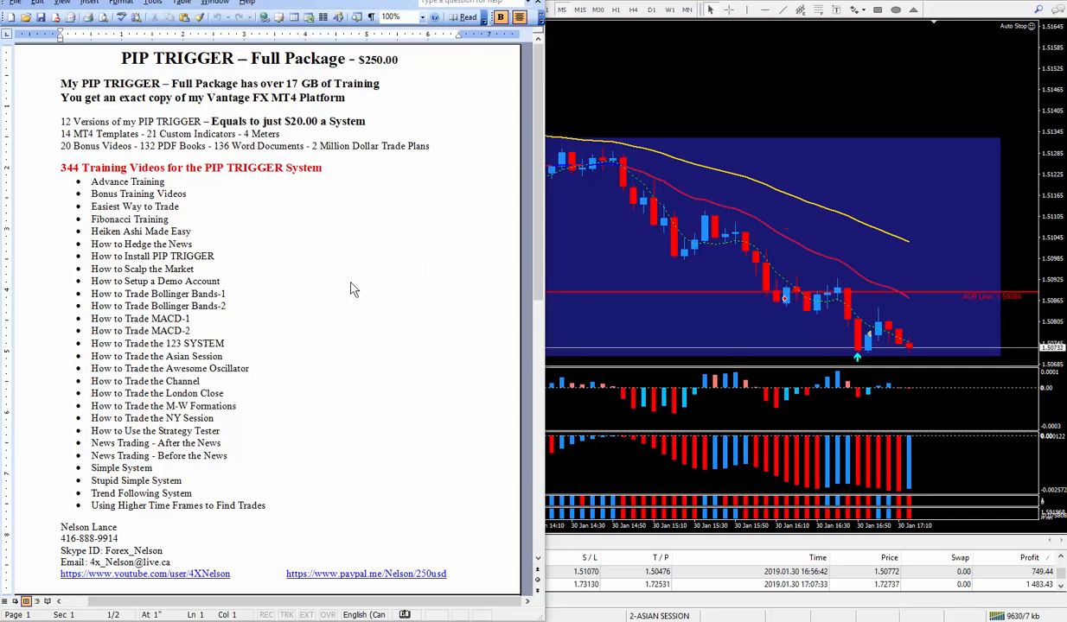
{"action": "mouse_move", "coordinate": [342, 387]}
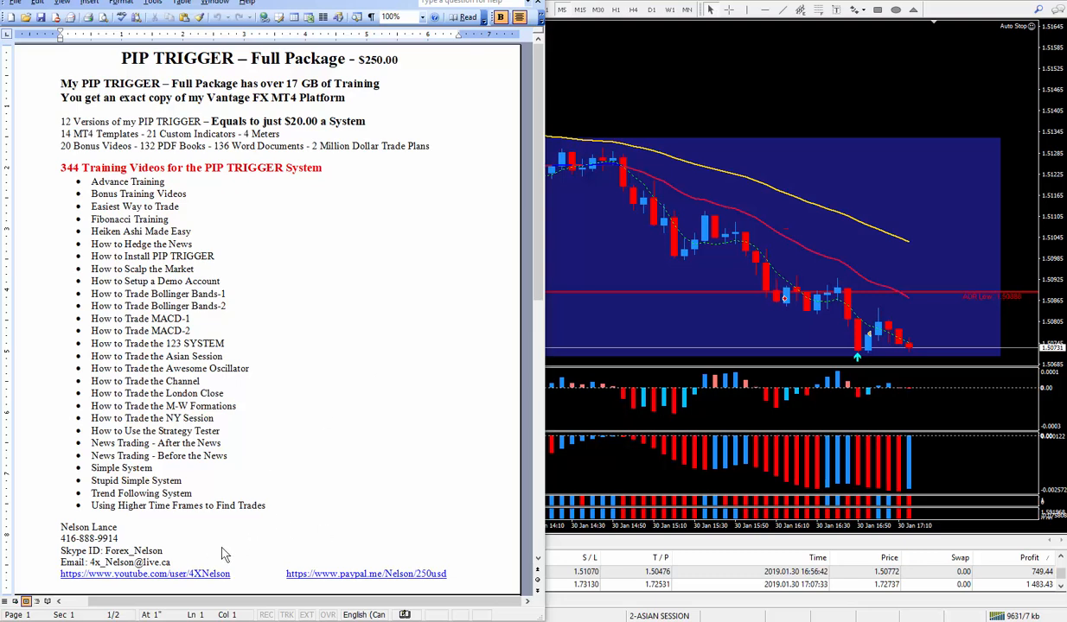
{"action": "mouse_move", "coordinate": [407, 370]}
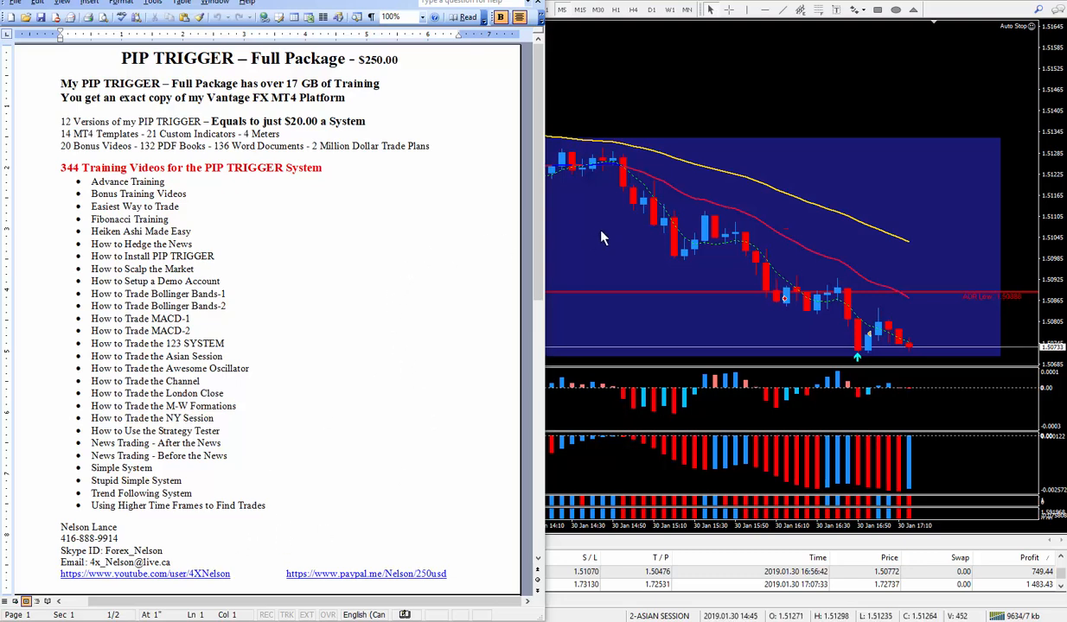
{"action": "mouse_move", "coordinate": [622, 249]}
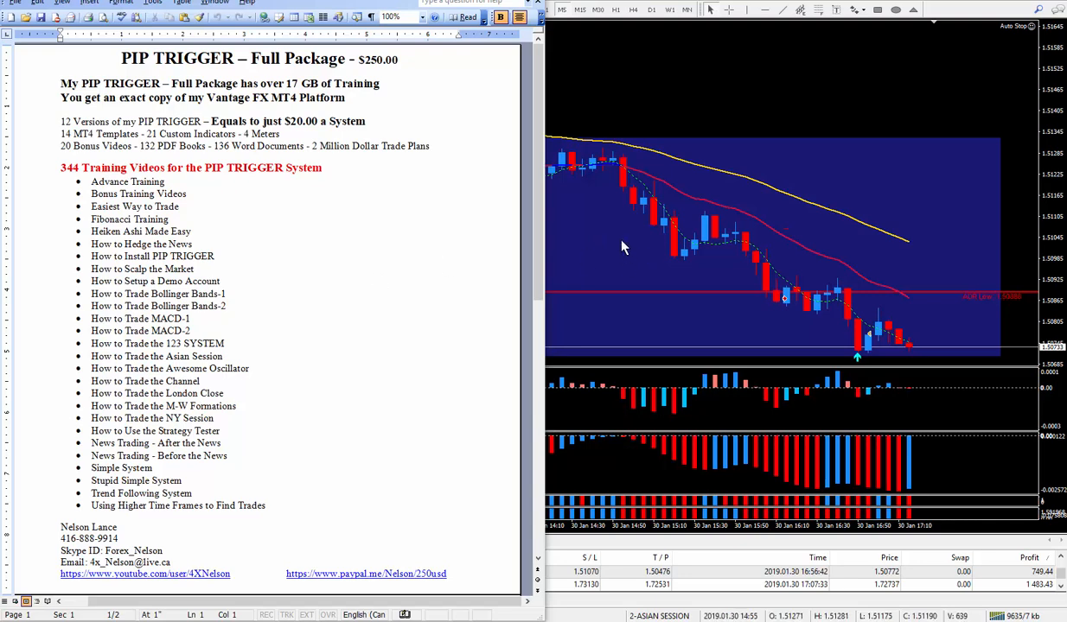